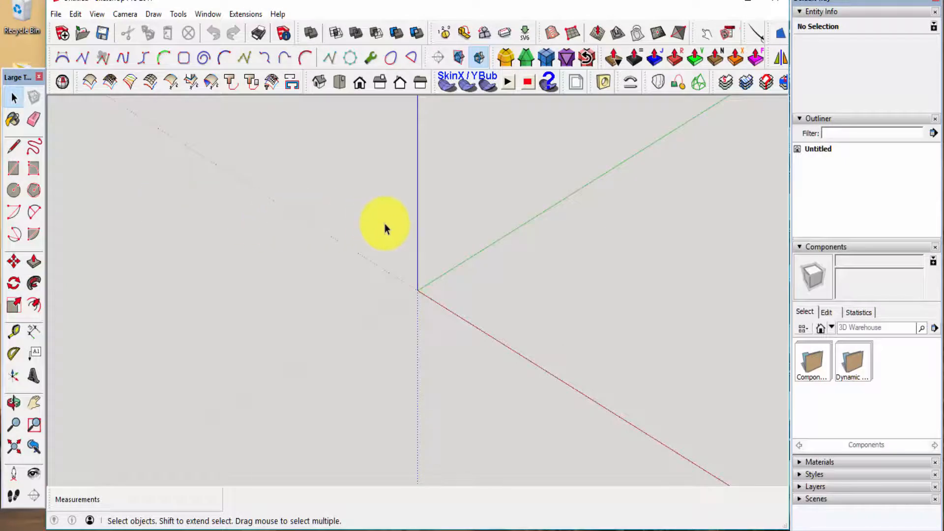
mouse_move(371, 216)
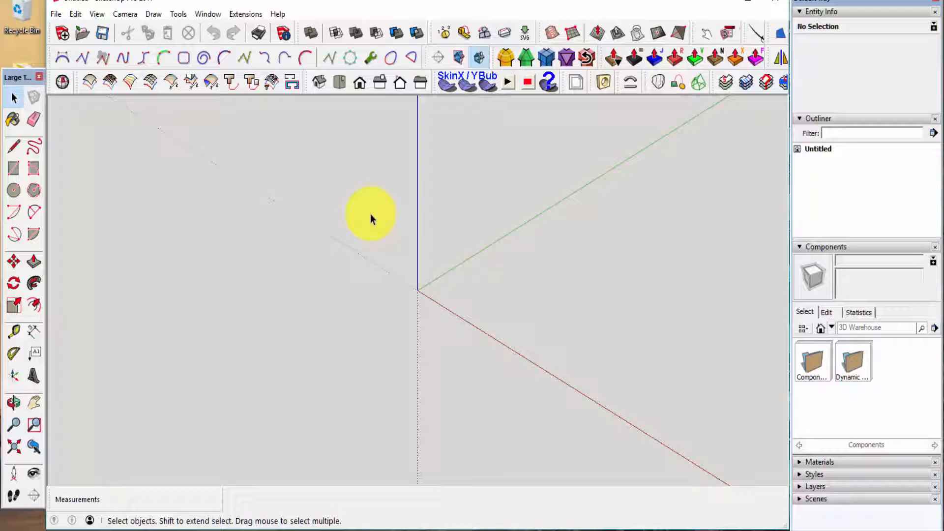
mouse_move(336, 225)
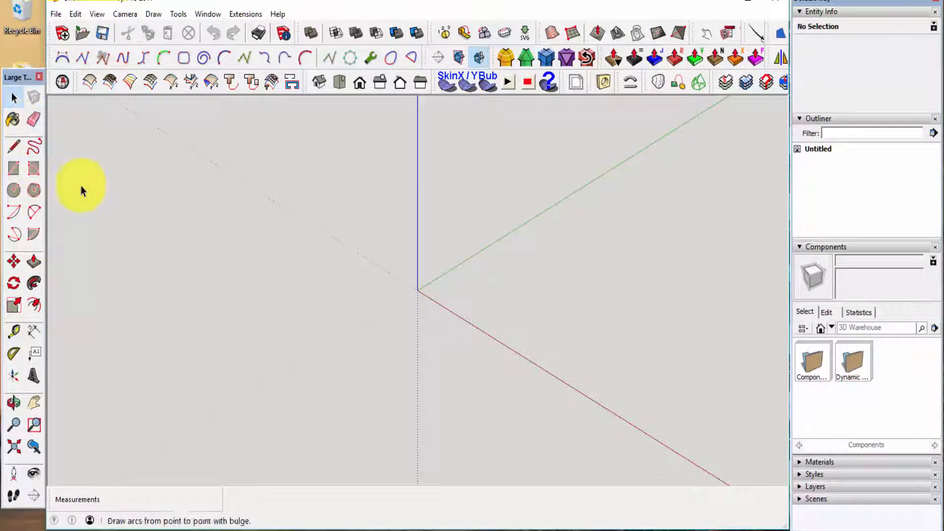
mouse_move(656, 83)
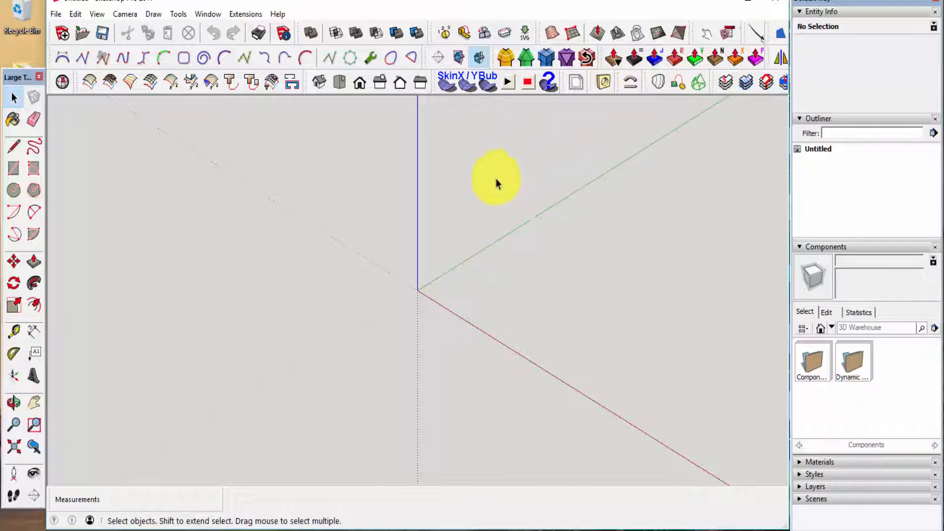
mouse_move(64, 58)
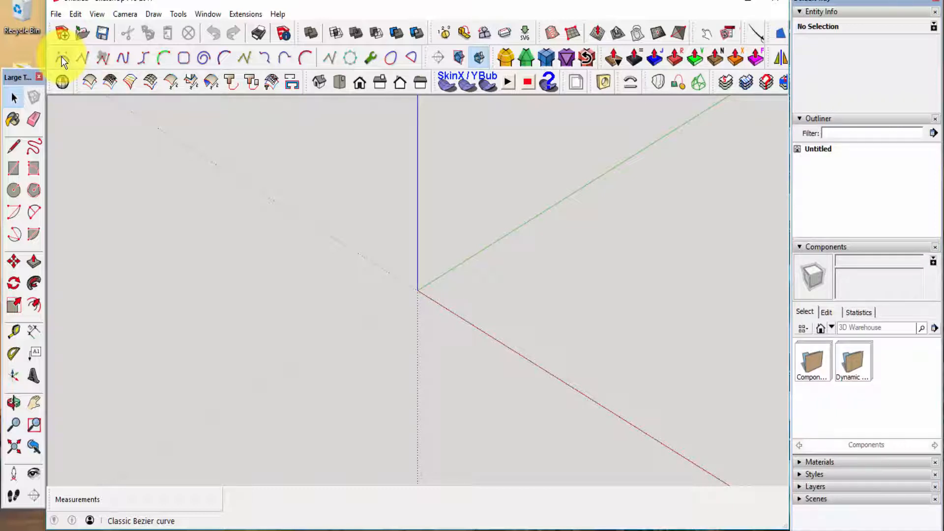
Switch the camera to parallel projection and view the empty model from the top
left_click(14, 97)
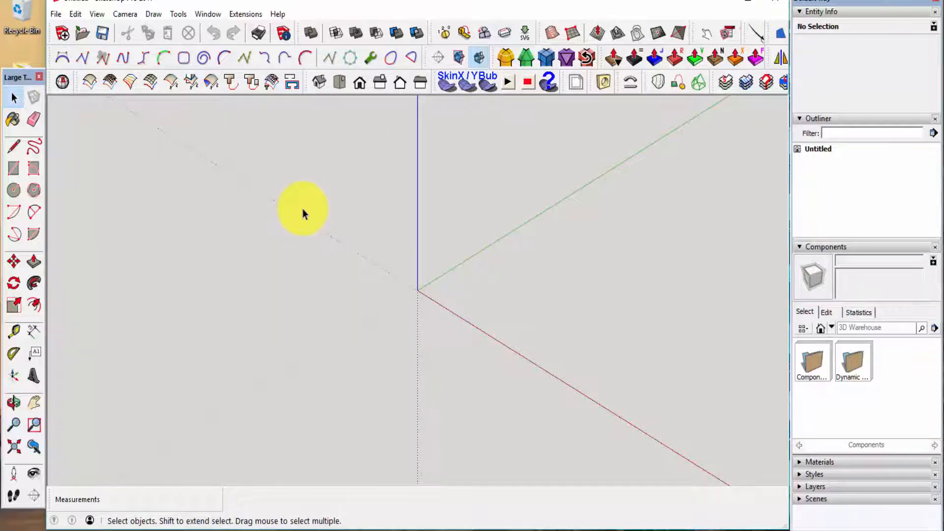
mouse_move(260, 234)
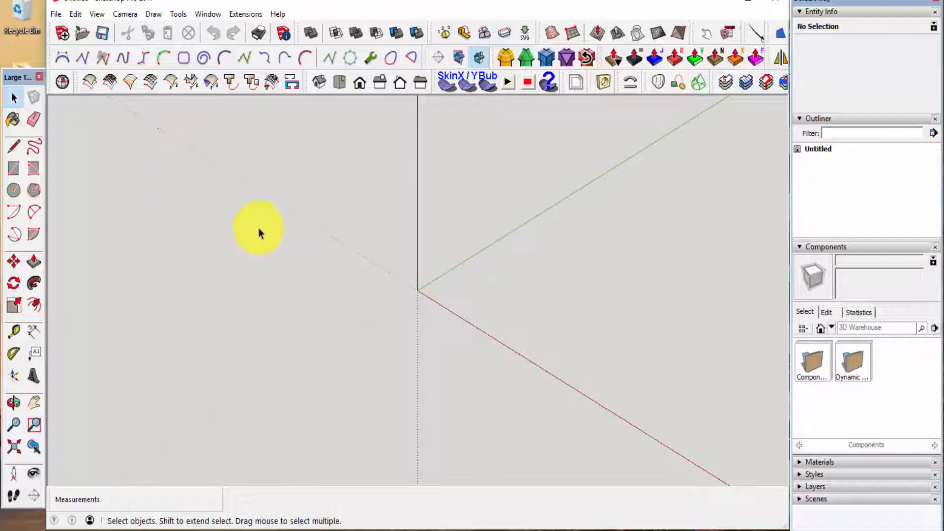
mouse_move(607, 266)
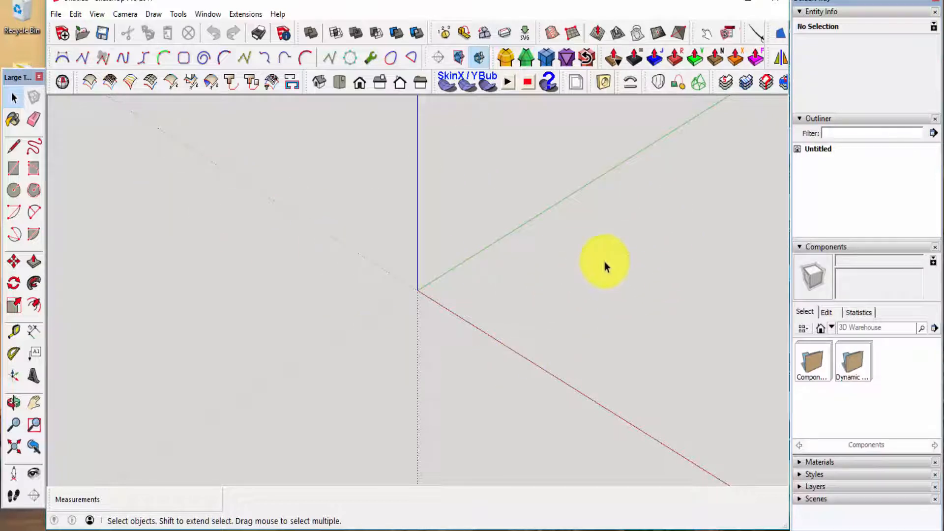
mouse_move(596, 265)
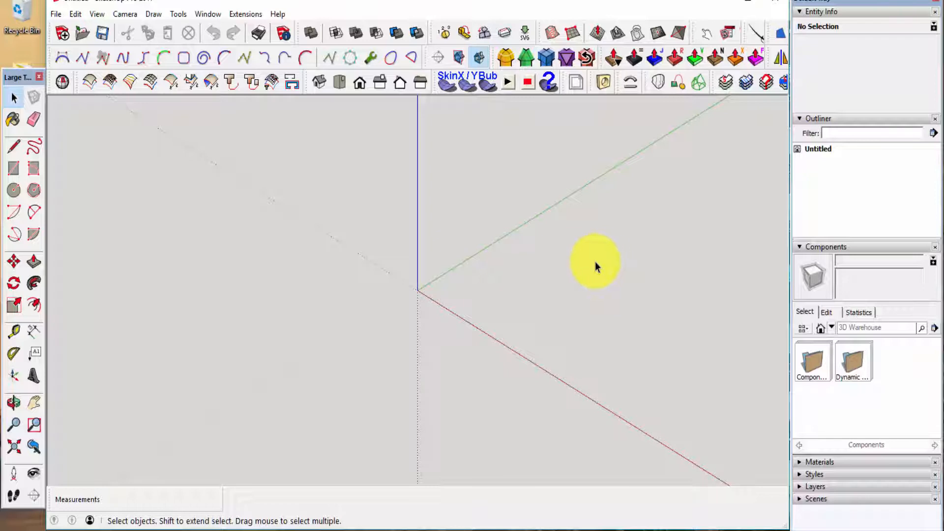
mouse_move(334, 171)
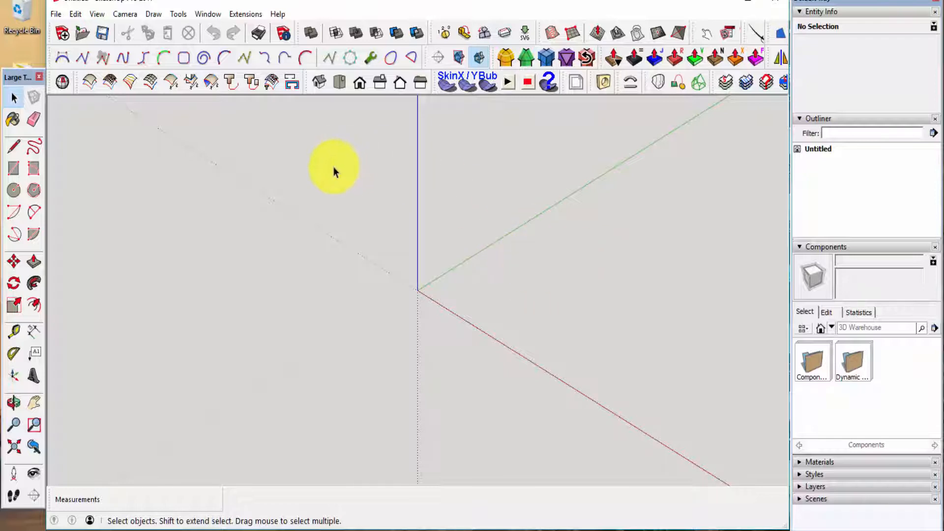
mouse_move(323, 127)
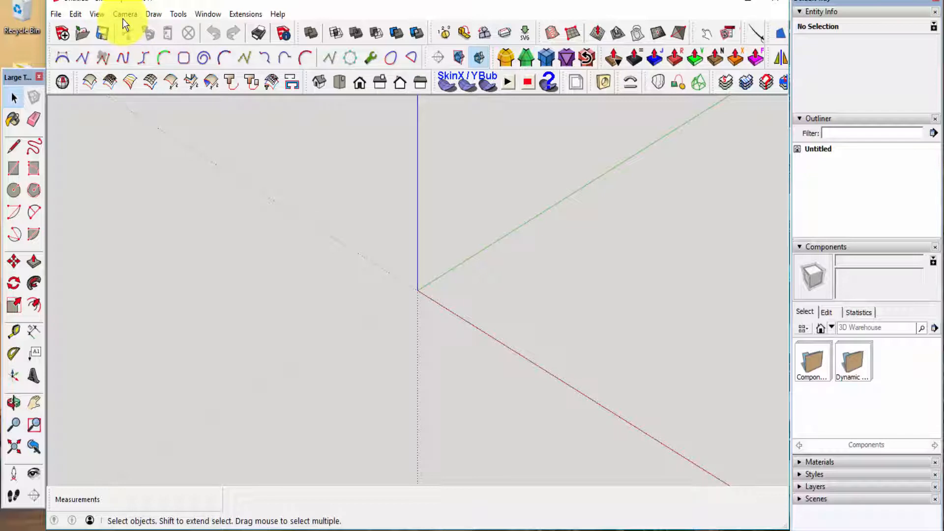
left_click(126, 13)
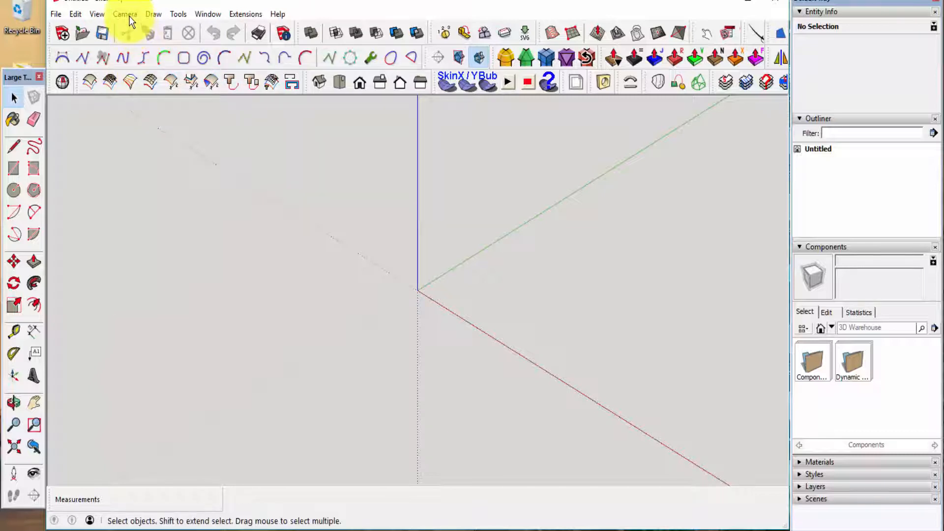
left_click(124, 14)
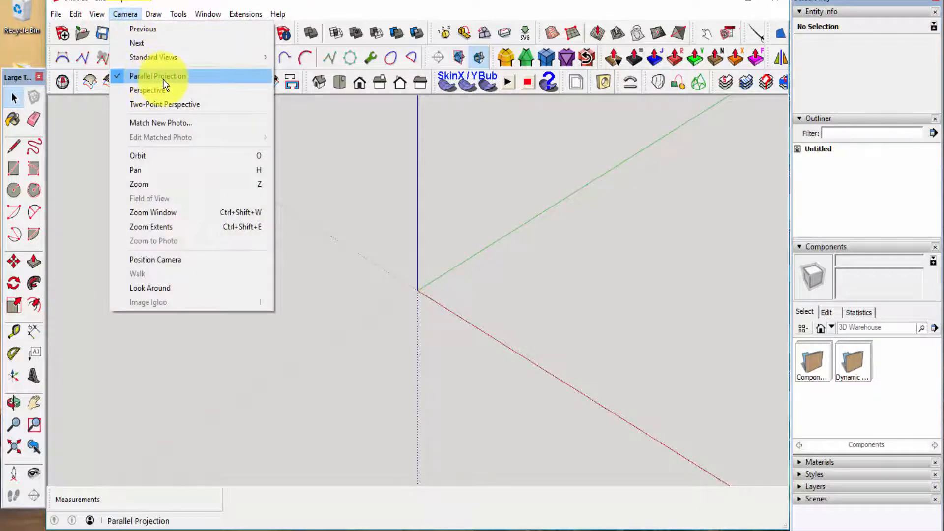
mouse_move(191, 79)
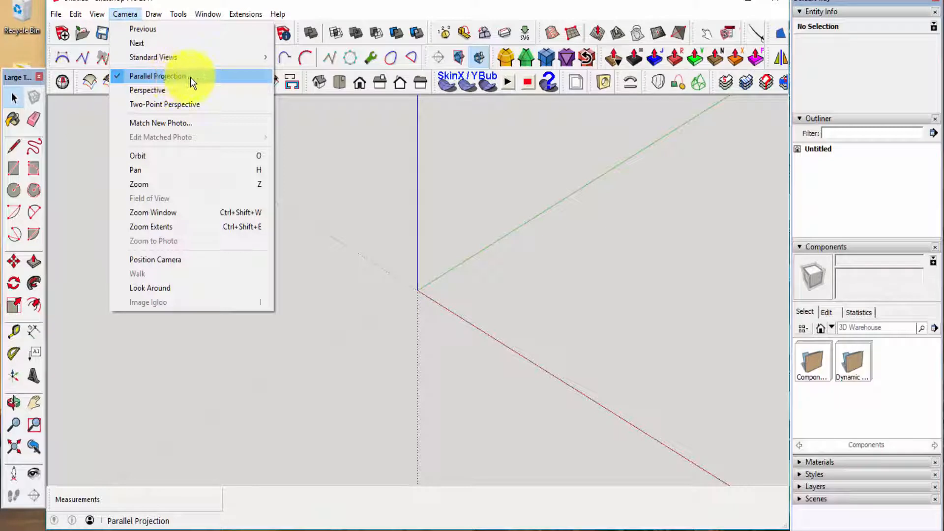
mouse_move(168, 79)
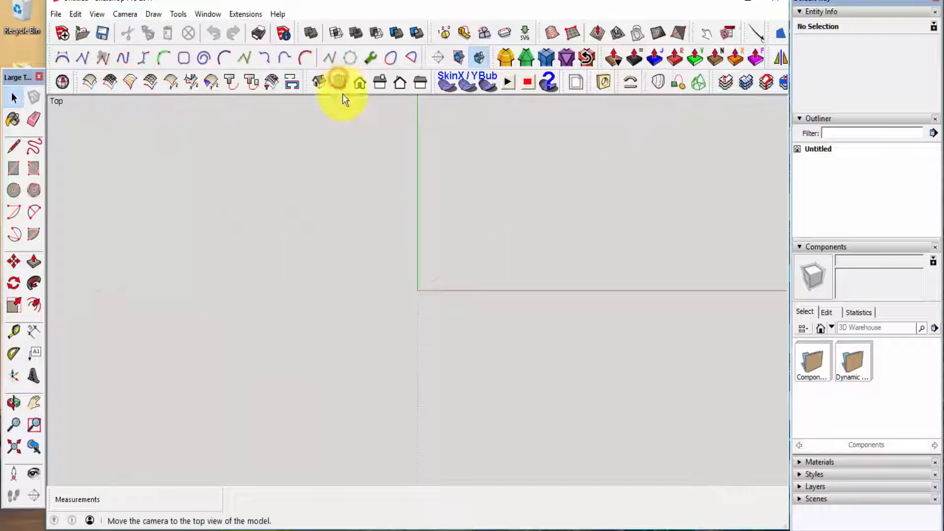
left_click(338, 82)
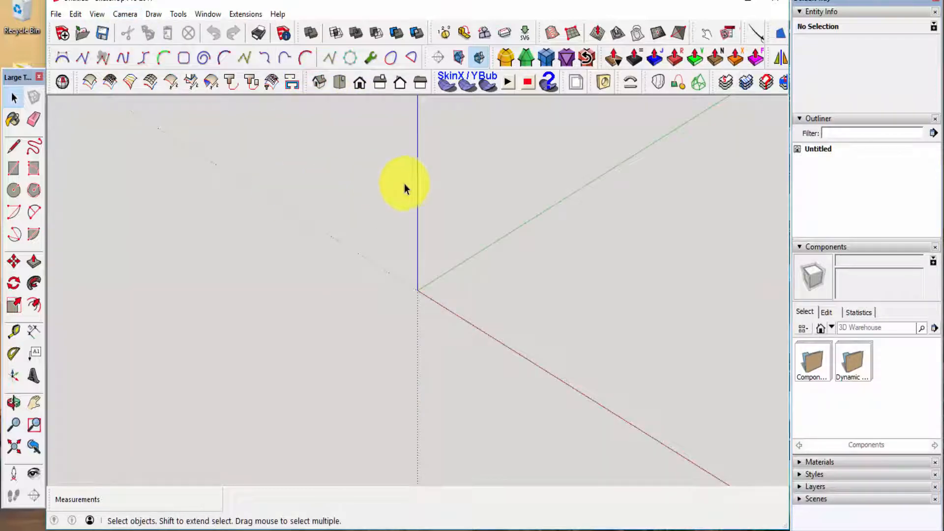
mouse_move(501, 305)
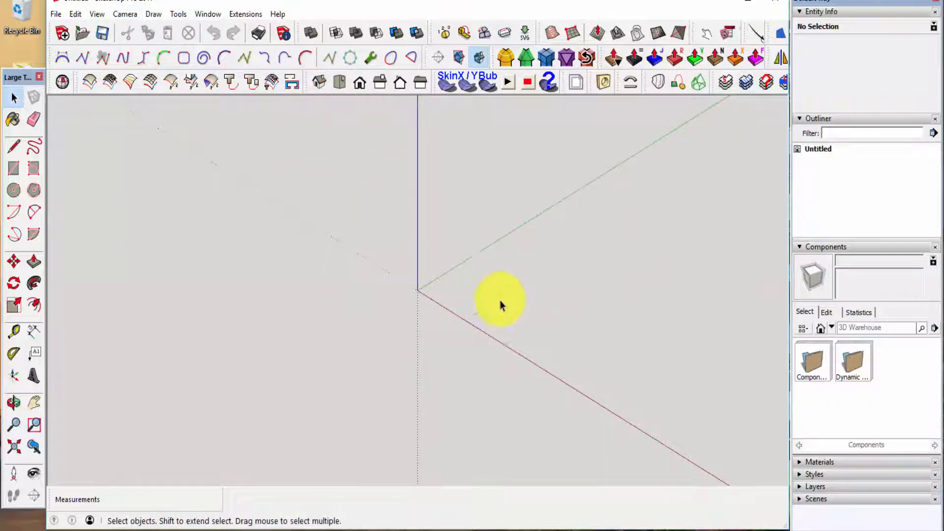
mouse_move(313, 198)
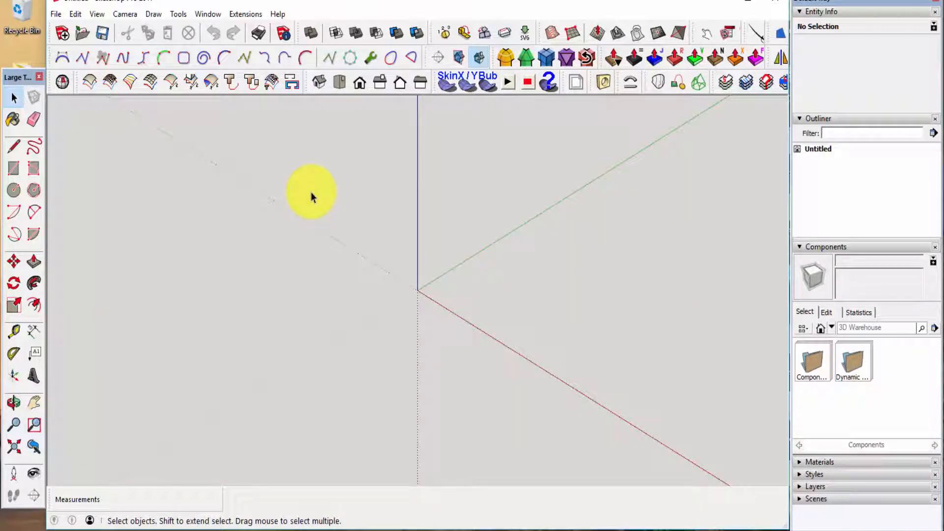
mouse_move(289, 198)
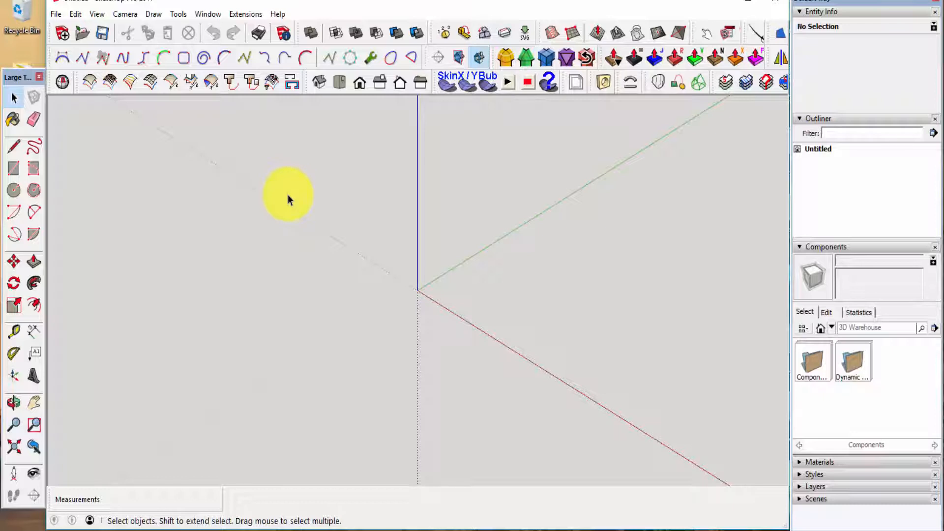
mouse_move(304, 181)
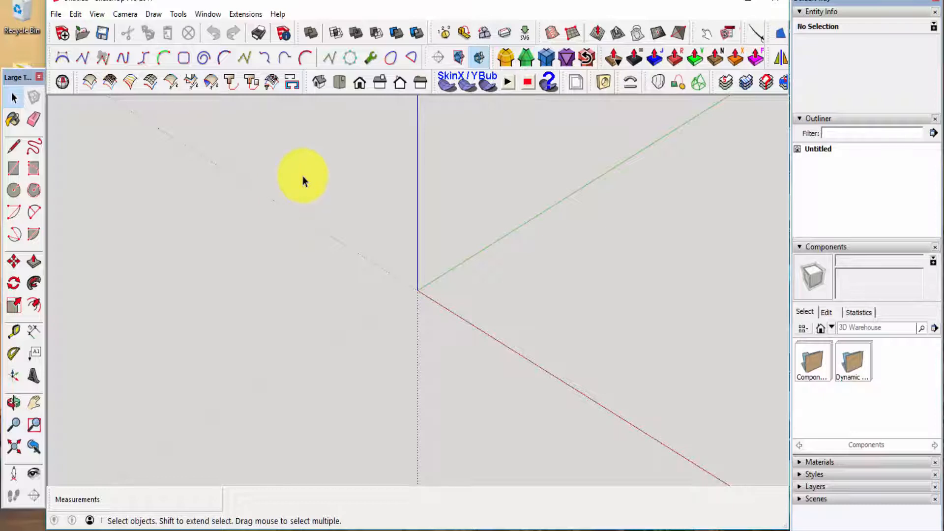
left_click(55, 14)
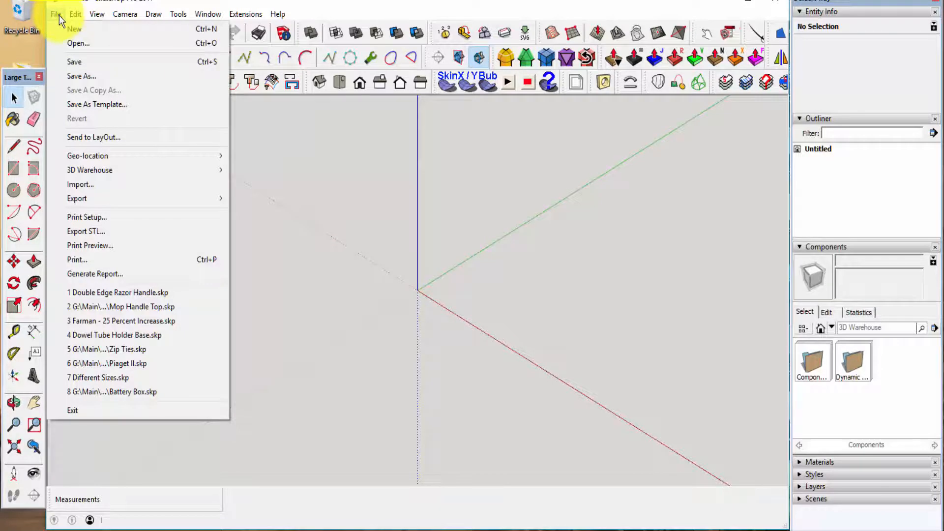
Import 'A6M5_oz532 - Good Formers-1.jpg' into the model as an image
left_click(81, 184)
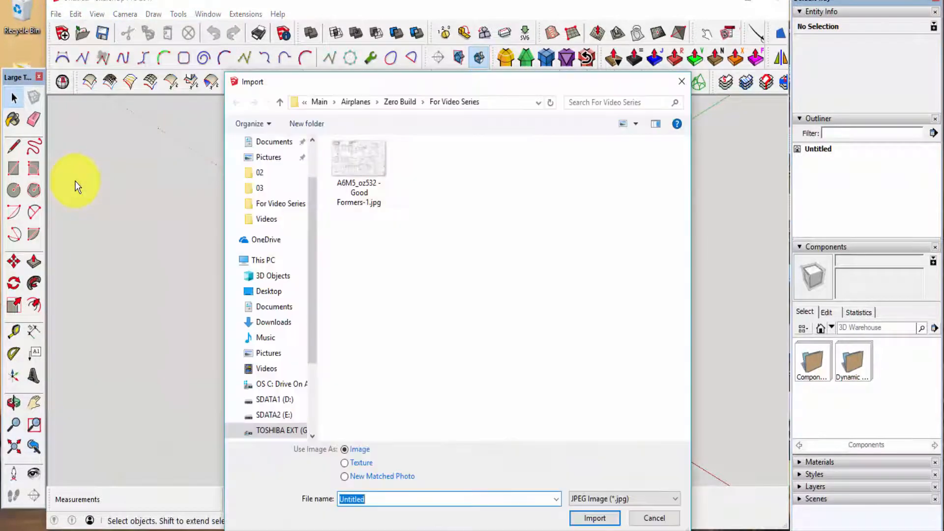
mouse_move(359, 160)
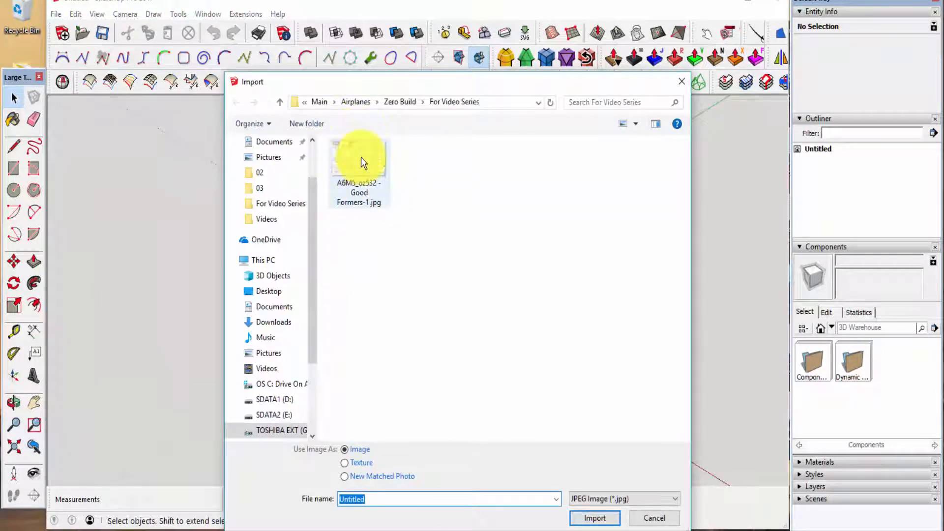
mouse_move(360, 159)
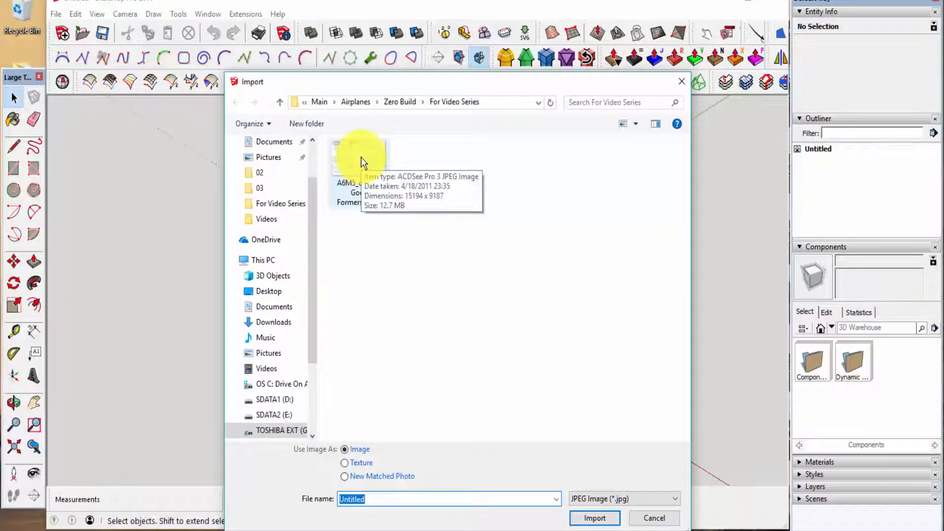
mouse_move(395, 208)
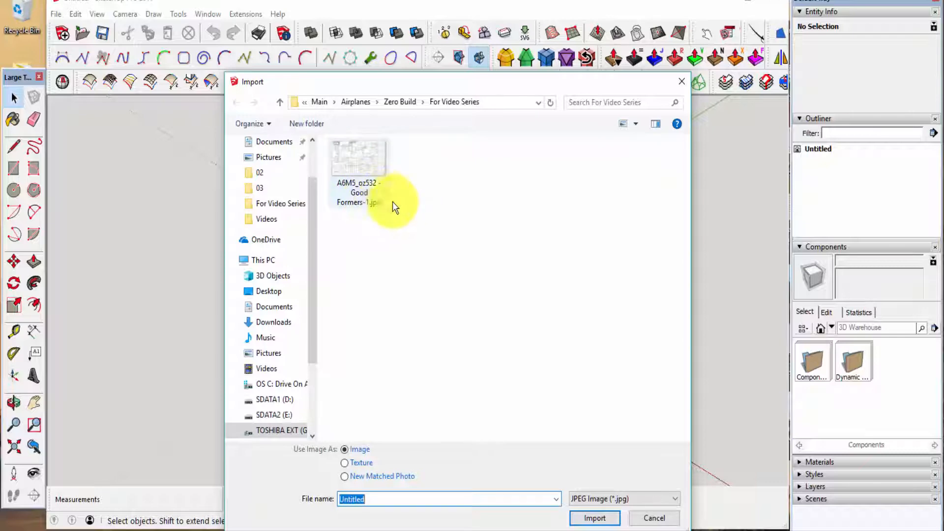
mouse_move(367, 196)
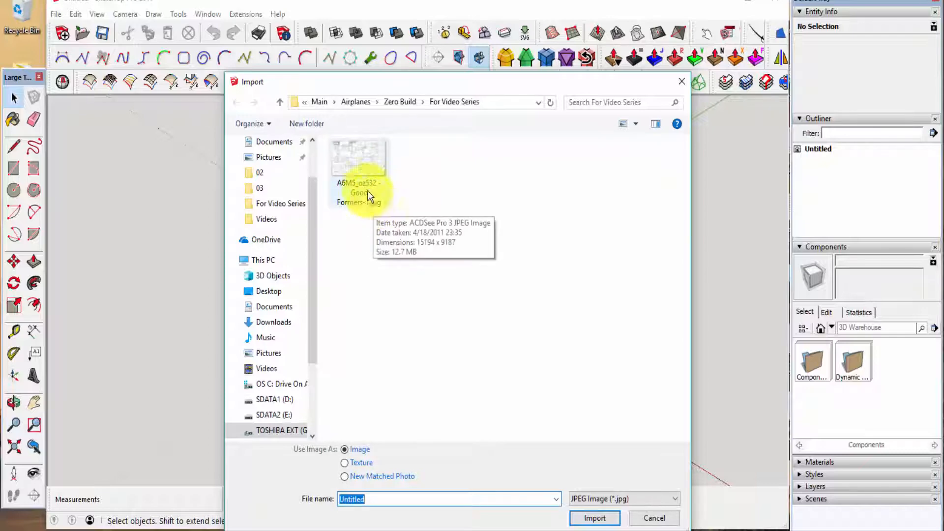
left_click(358, 159)
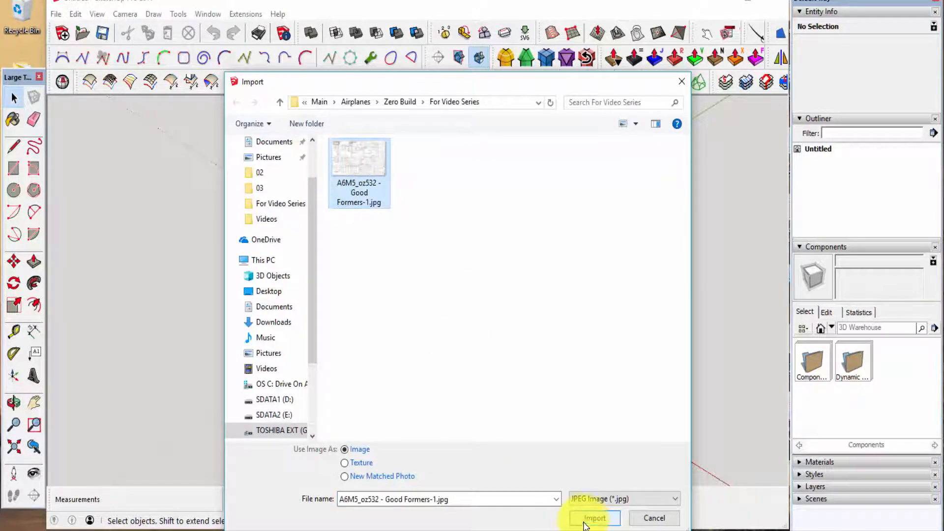
left_click(594, 518)
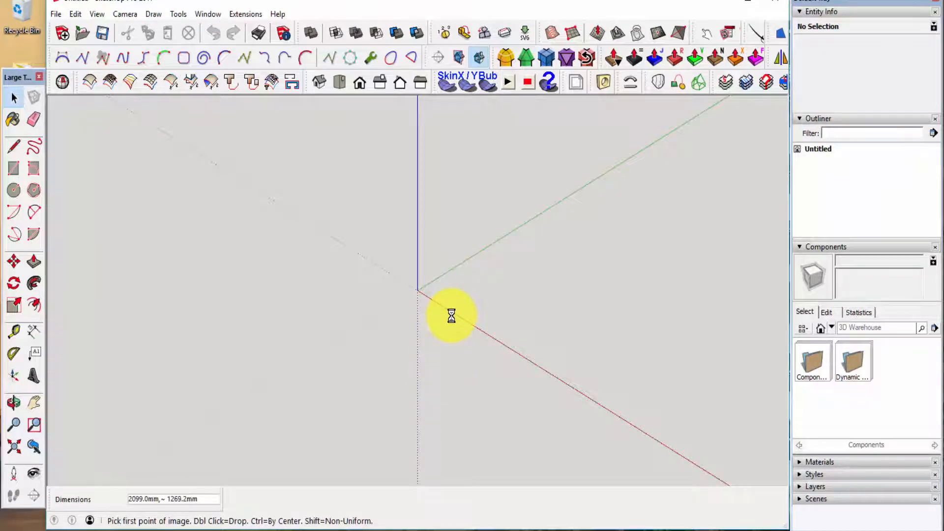
Place the plan image with its corner at the origin, size it, and view it from the top
left_click(417, 291)
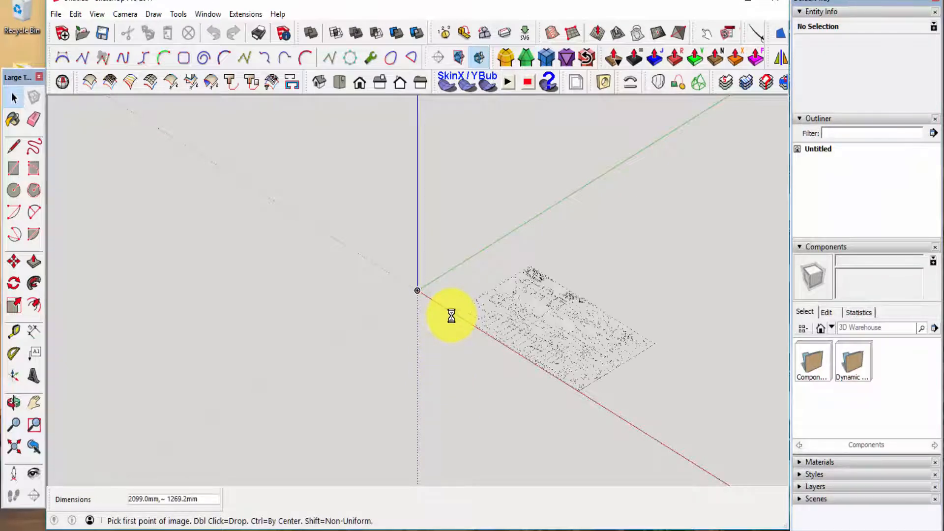
mouse_move(426, 299)
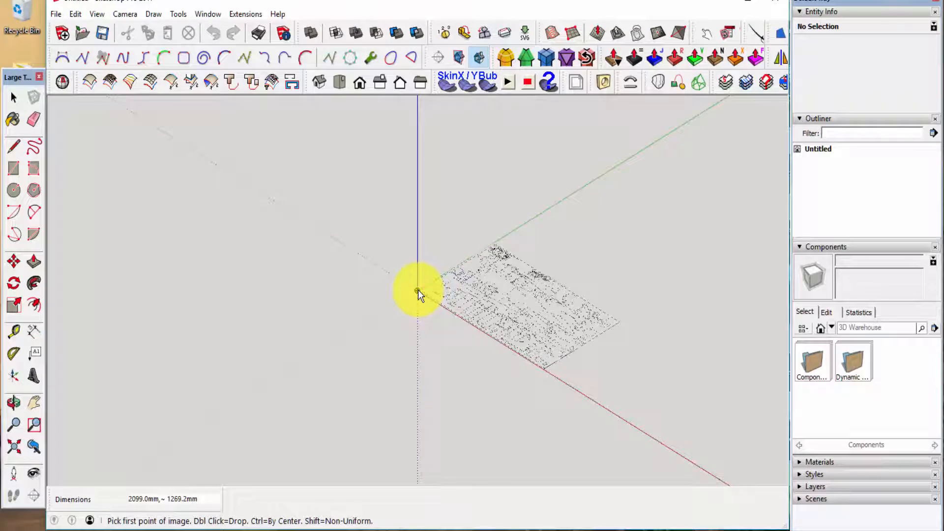
left_click(417, 291)
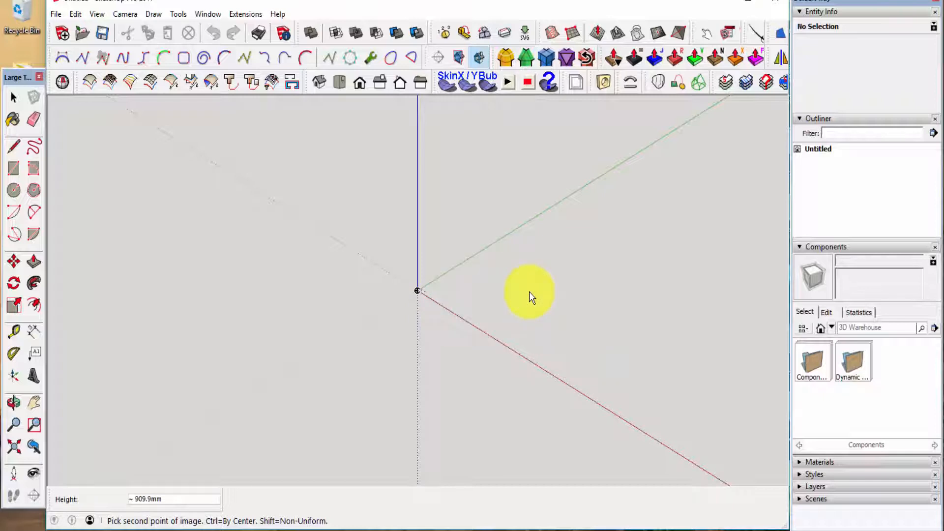
left_click(492, 306)
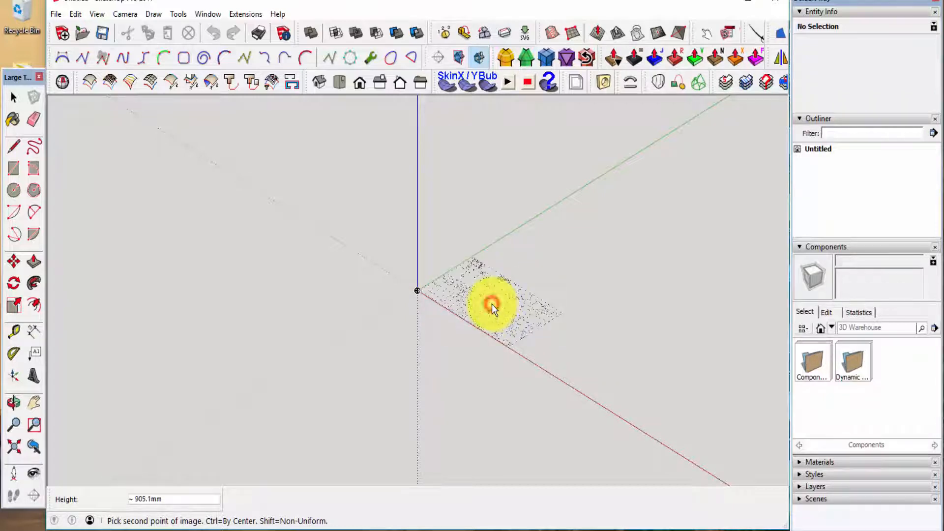
left_click(493, 304)
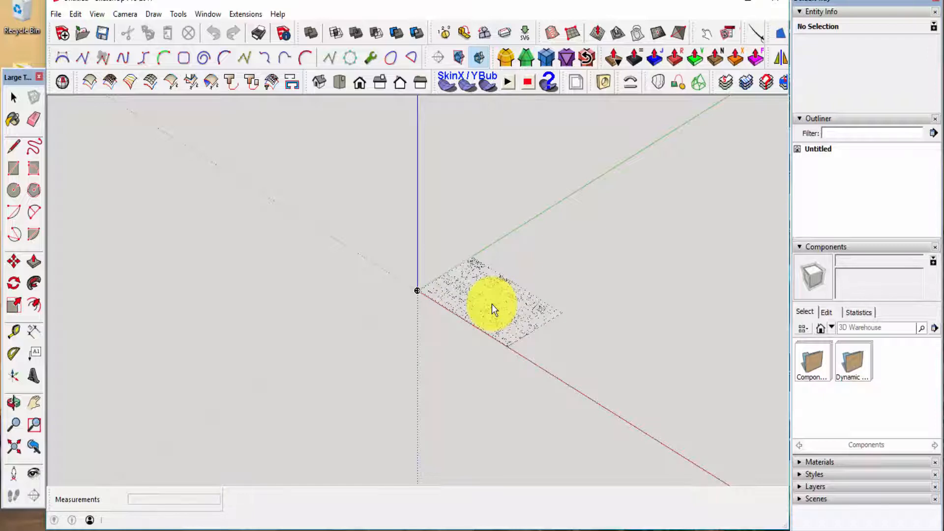
left_click(494, 307)
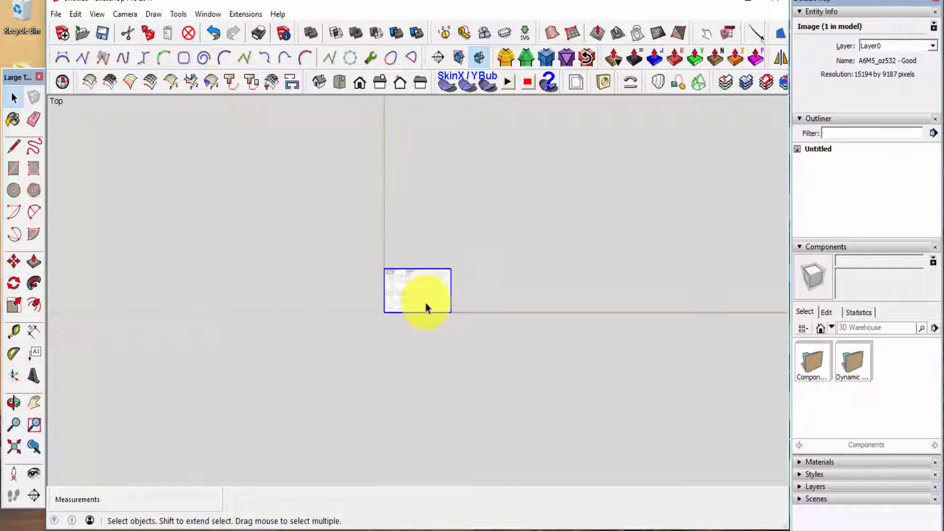
Zoom extents on the plan sheet, inspect the fuselage detail up close, and fit the whole sheet again
left_click(13, 425)
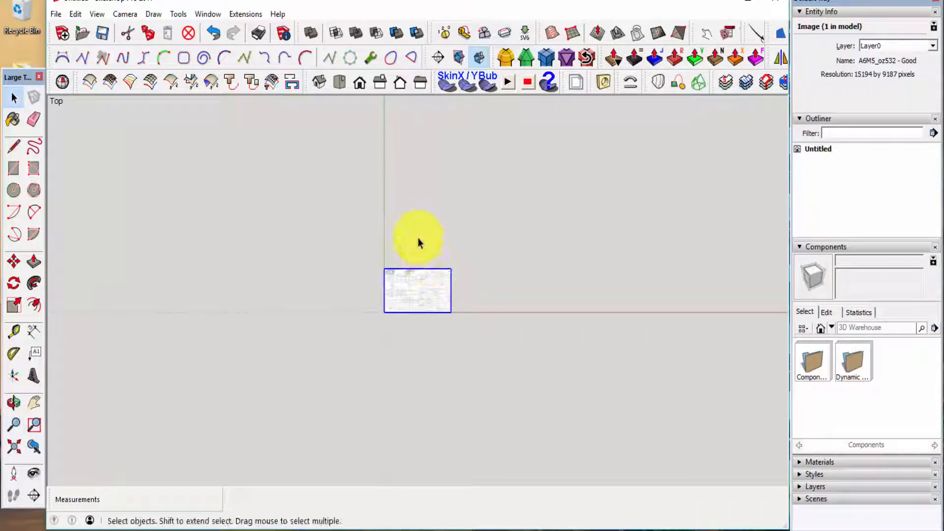
mouse_move(426, 259)
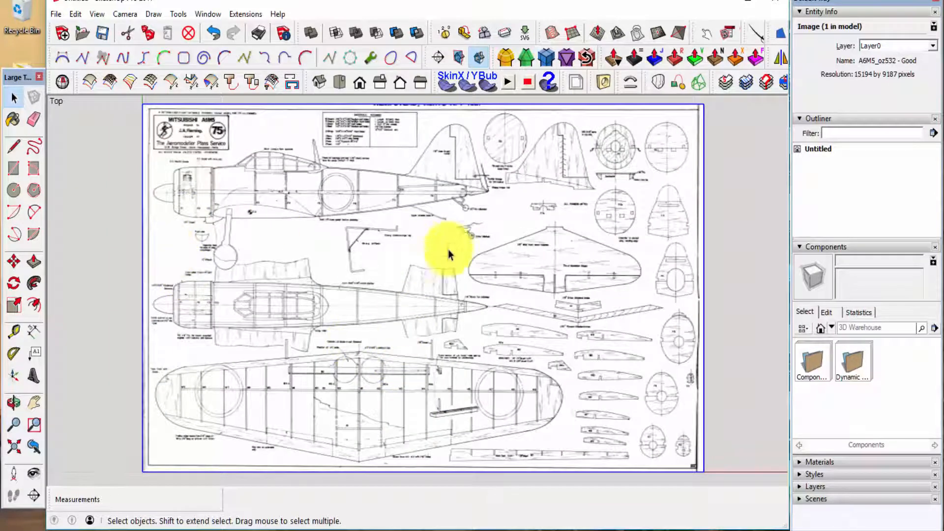
mouse_move(514, 319)
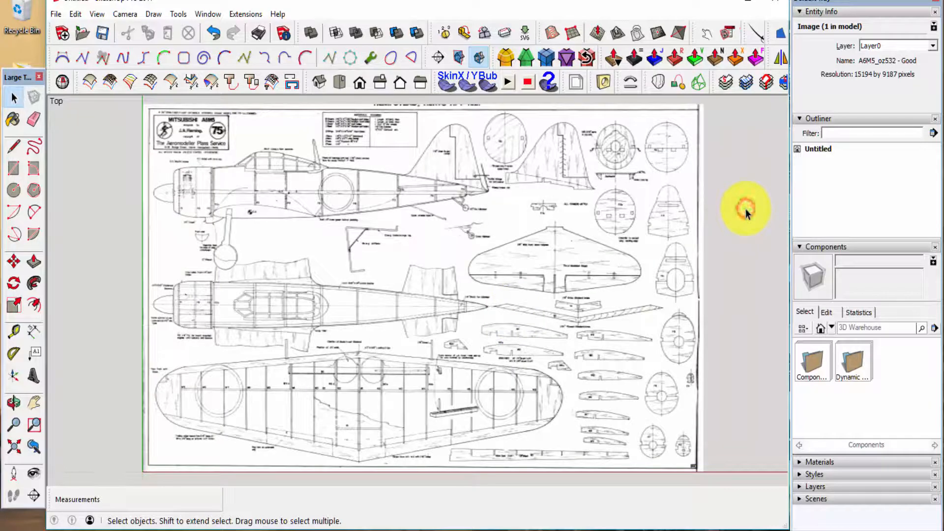
left_click(747, 213)
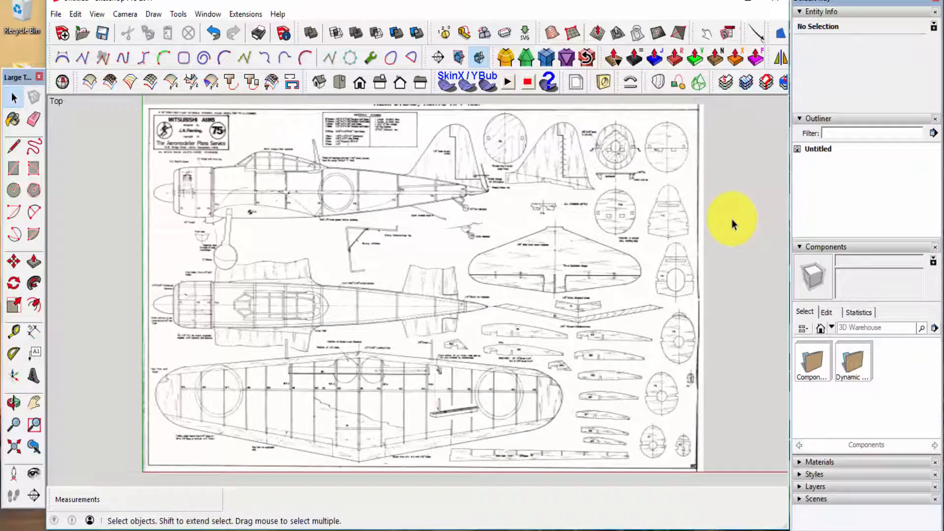
mouse_move(407, 201)
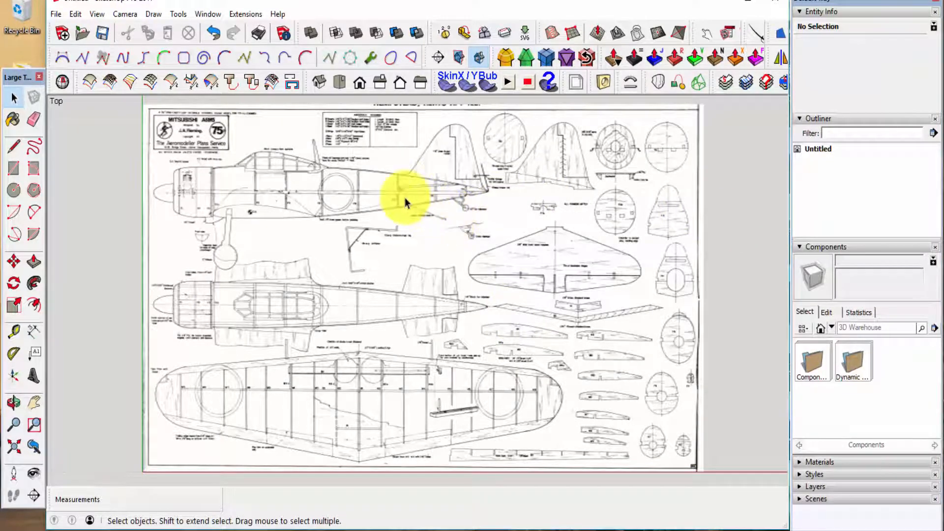
mouse_move(386, 191)
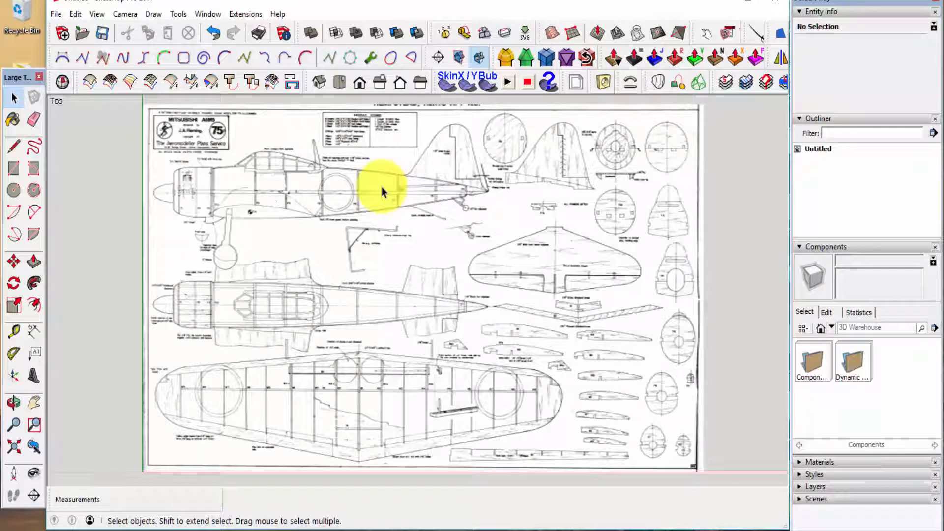
mouse_move(414, 216)
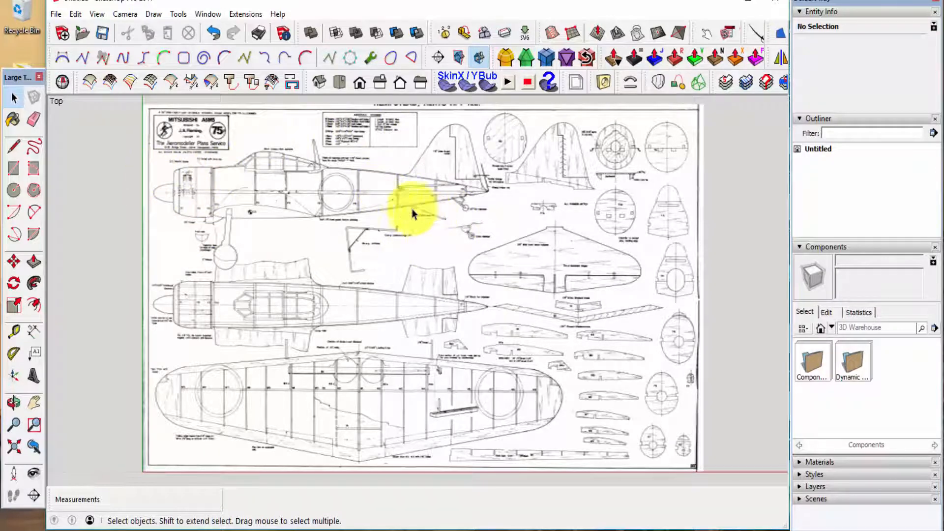
mouse_move(422, 241)
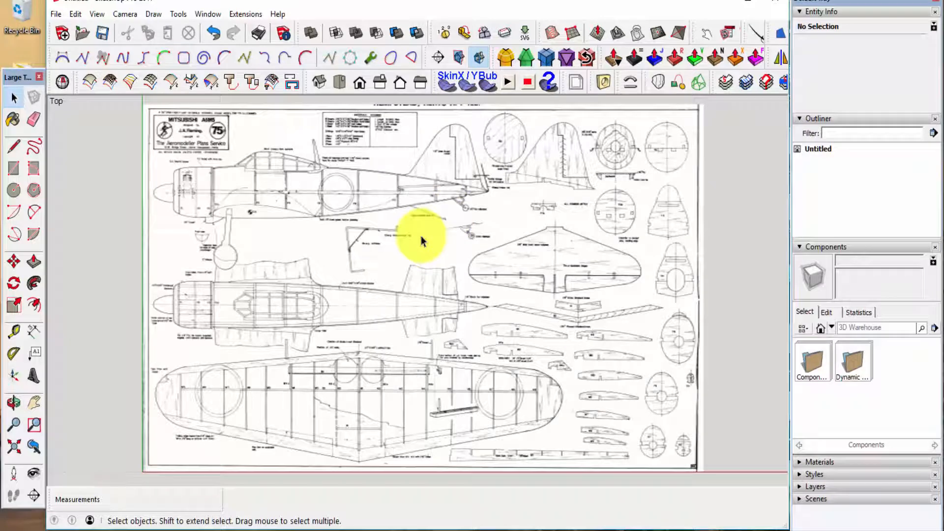
mouse_move(371, 300)
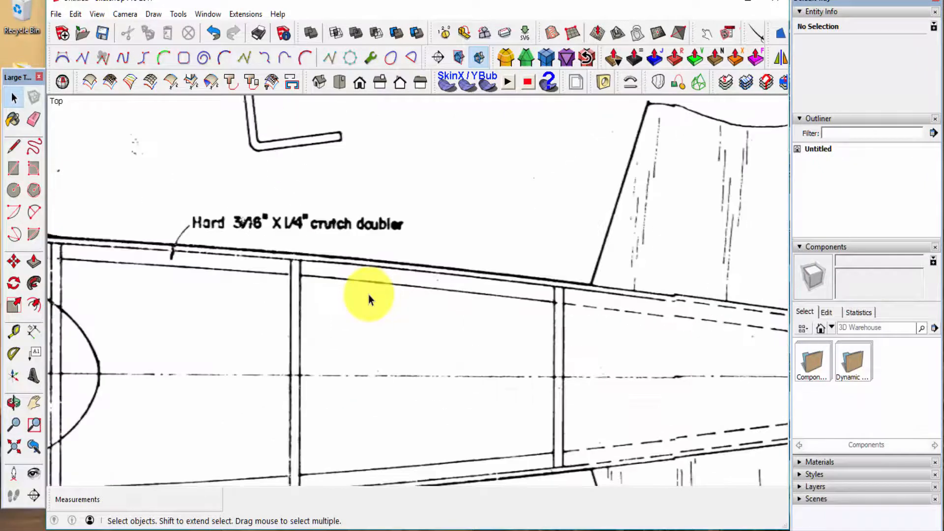
scroll("up", 3)
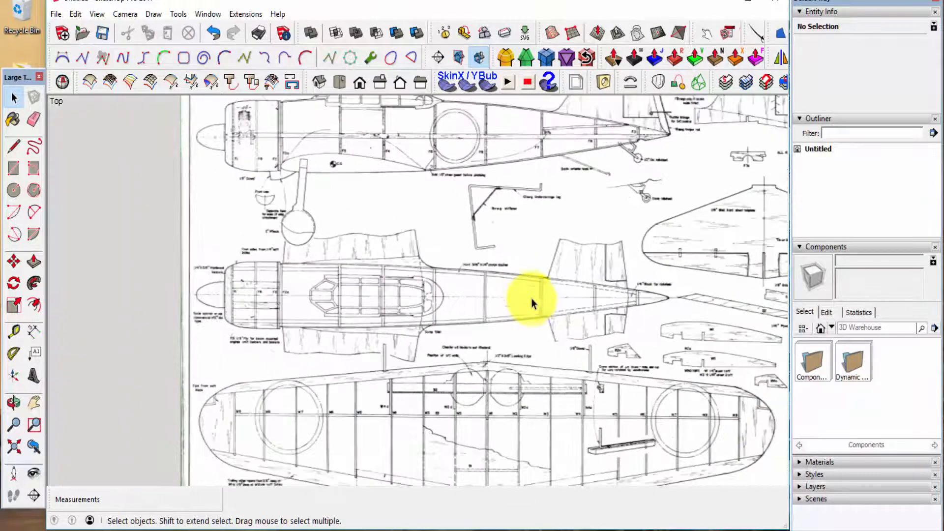
scroll("down", 3)
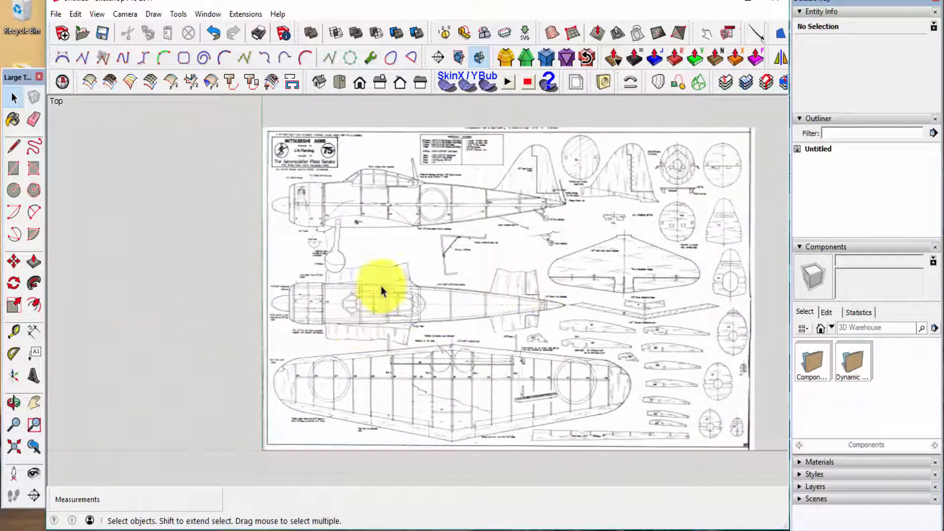
left_click(360, 83)
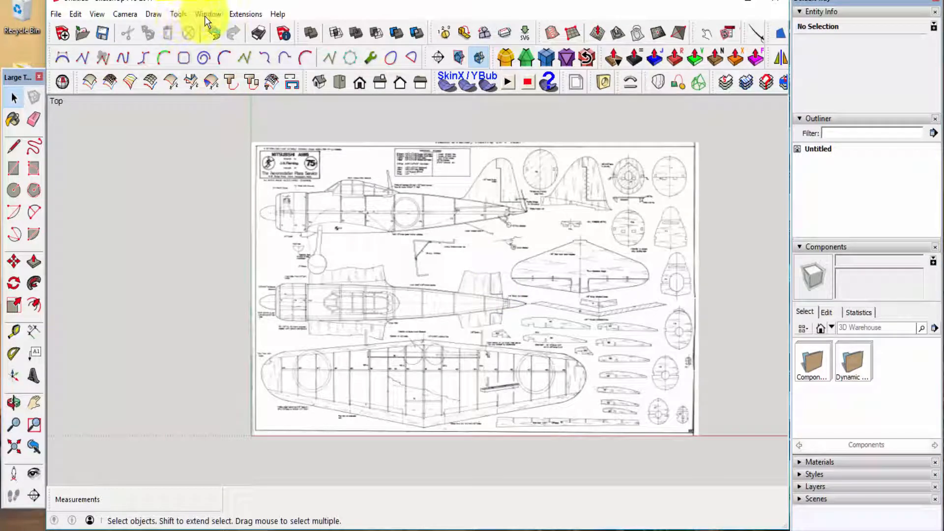
left_click(208, 14)
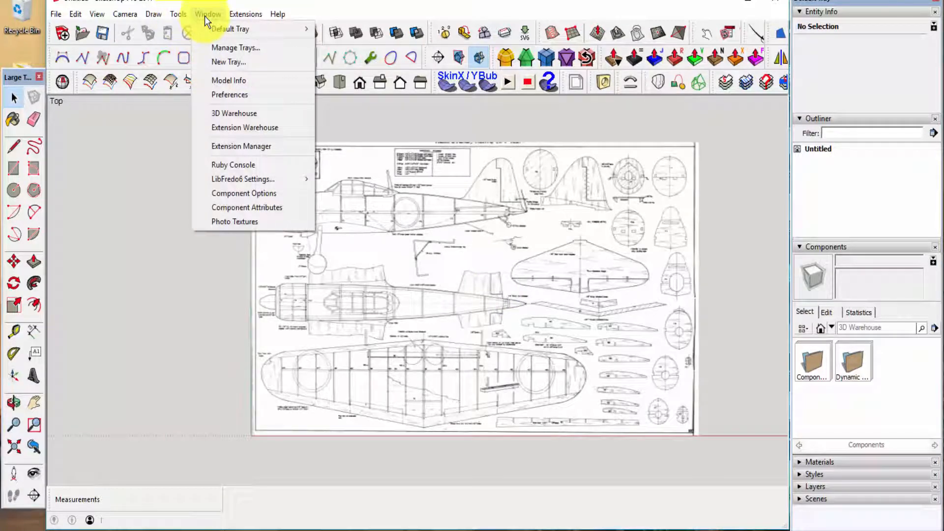
mouse_move(229, 61)
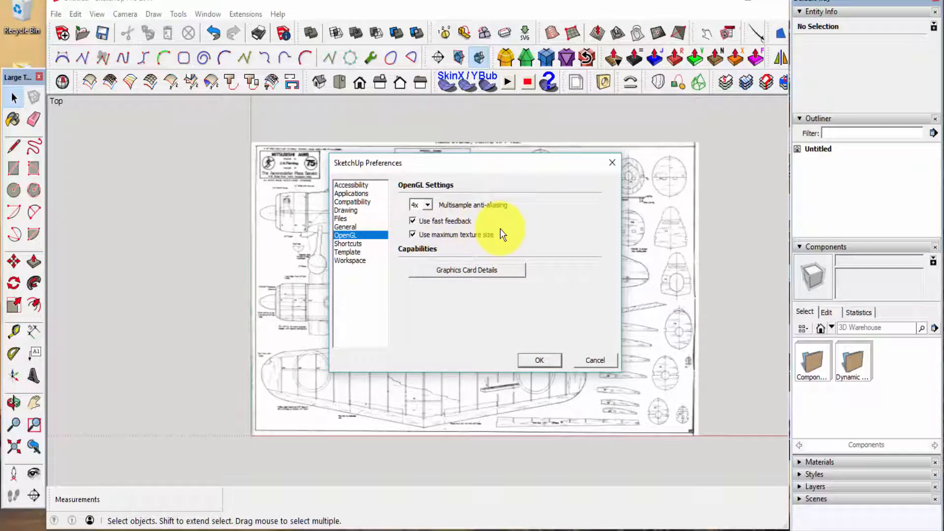
mouse_move(525, 227)
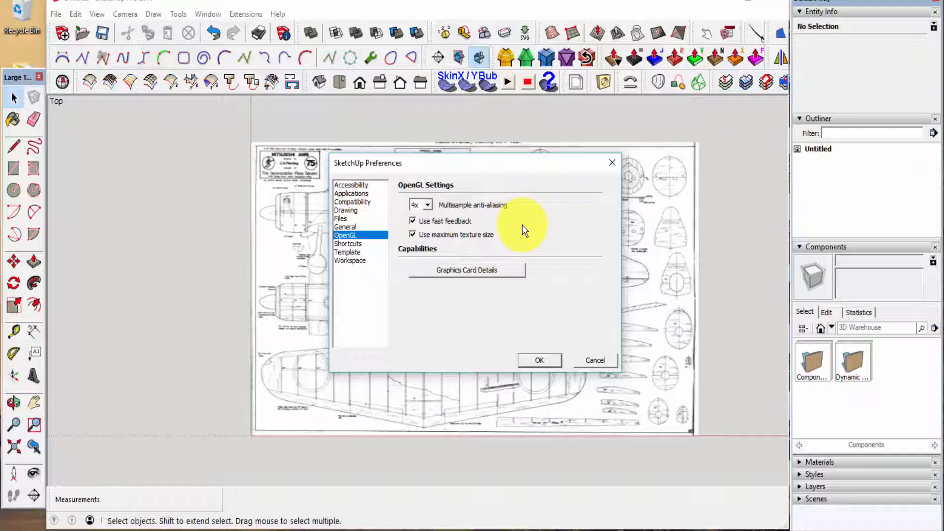
mouse_move(486, 252)
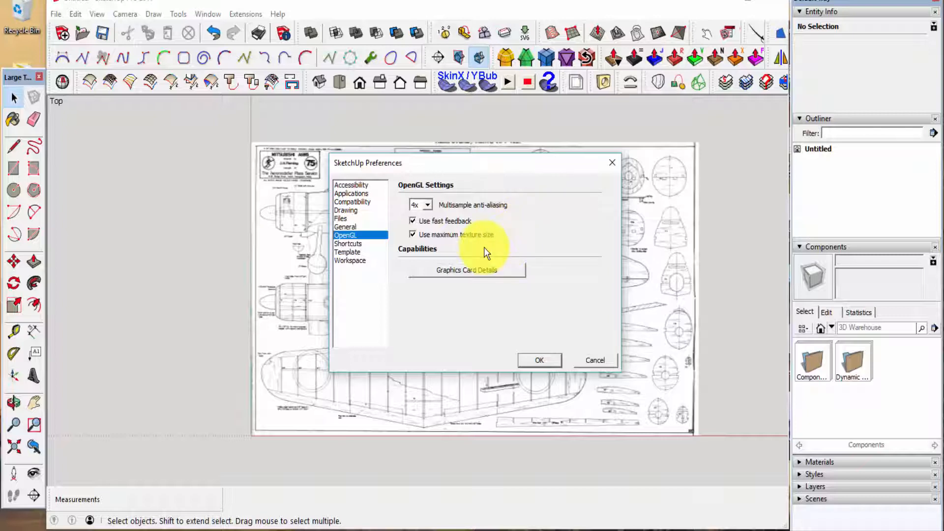
mouse_move(487, 237)
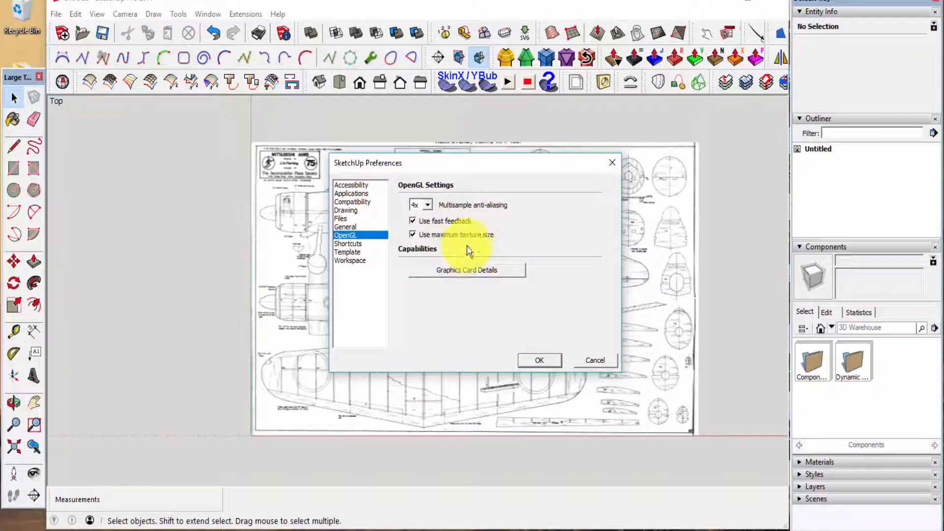
mouse_move(503, 298)
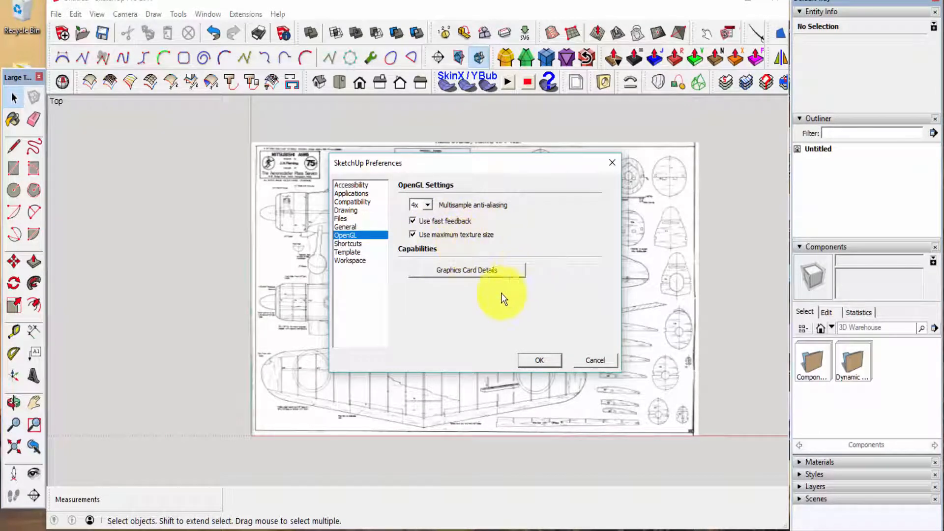
mouse_move(566, 283)
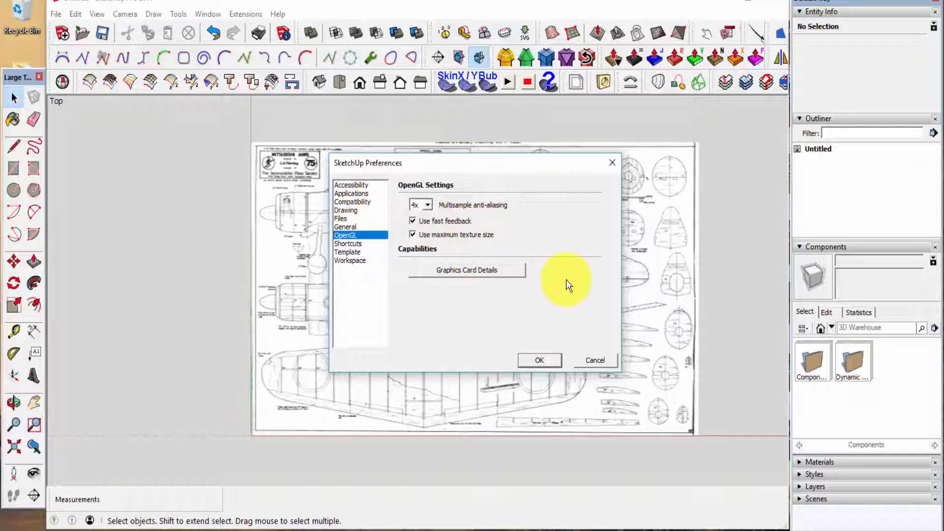
mouse_move(437, 227)
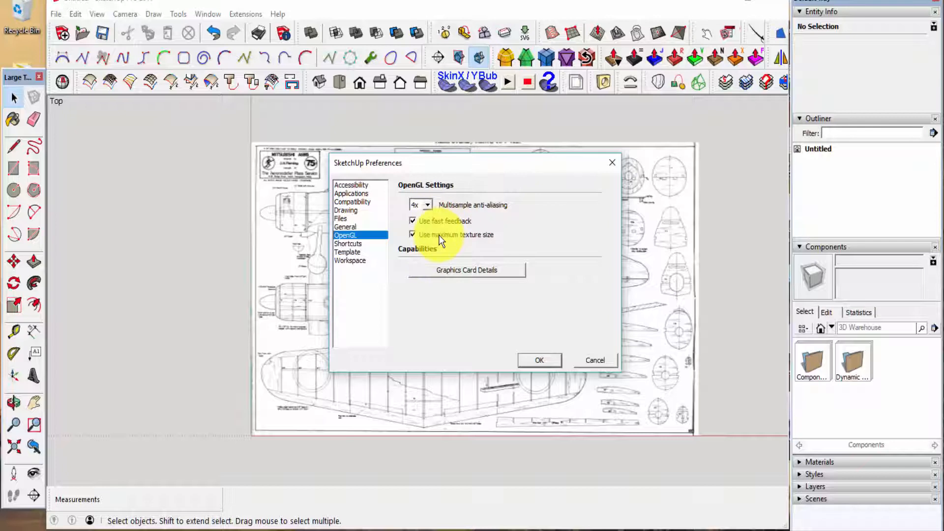
mouse_move(476, 241)
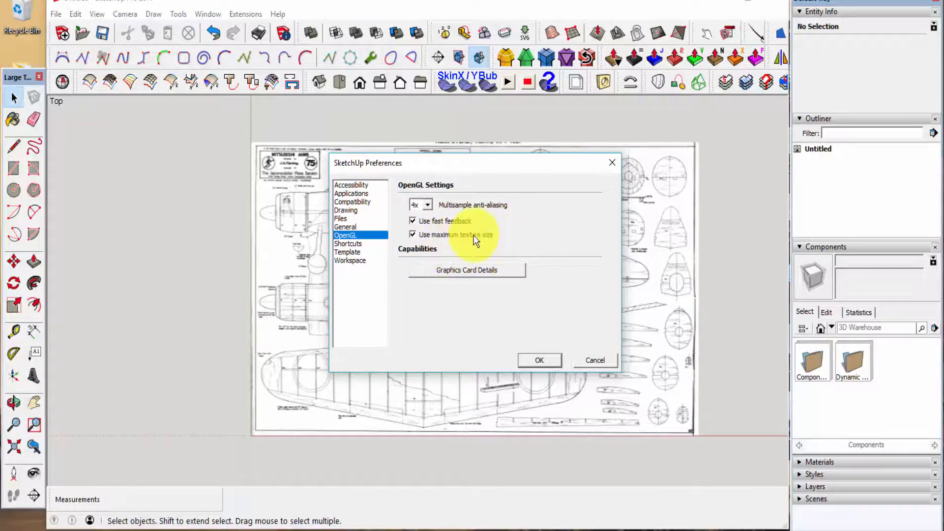
mouse_move(415, 178)
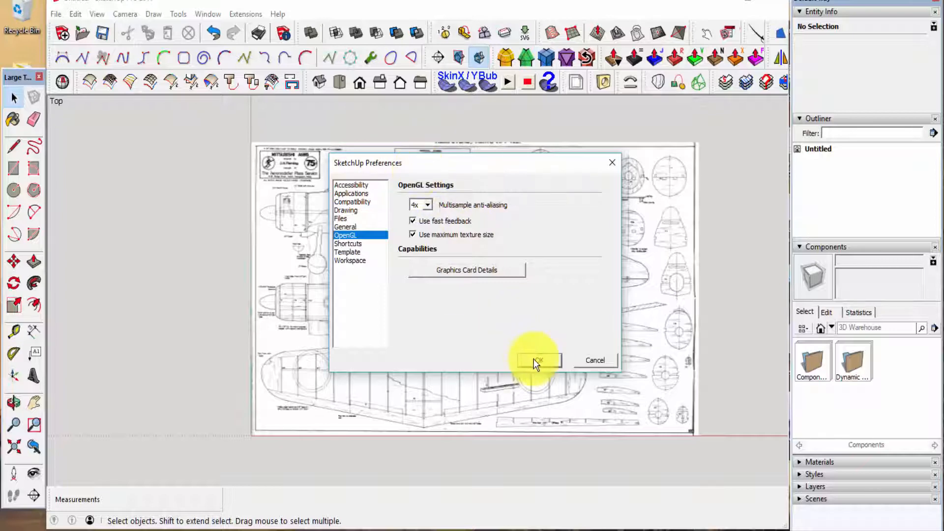
left_click(536, 360)
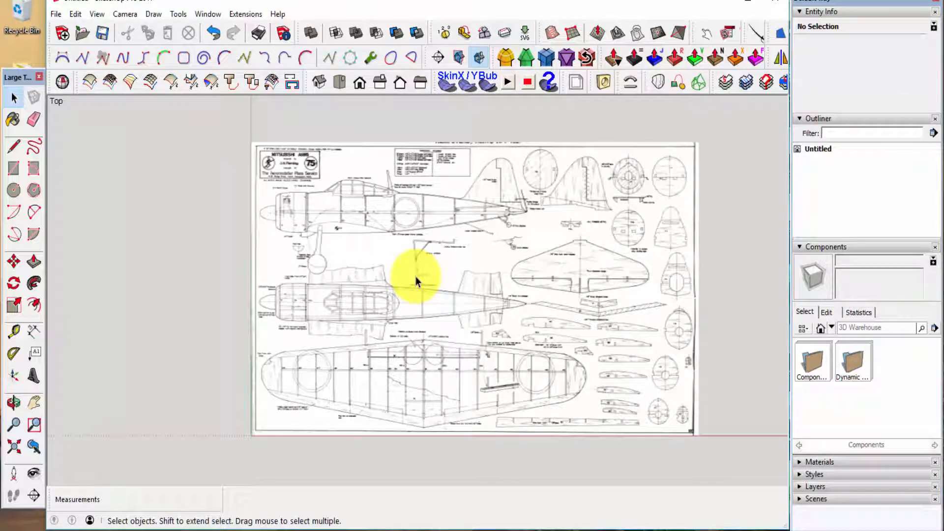
mouse_move(210, 210)
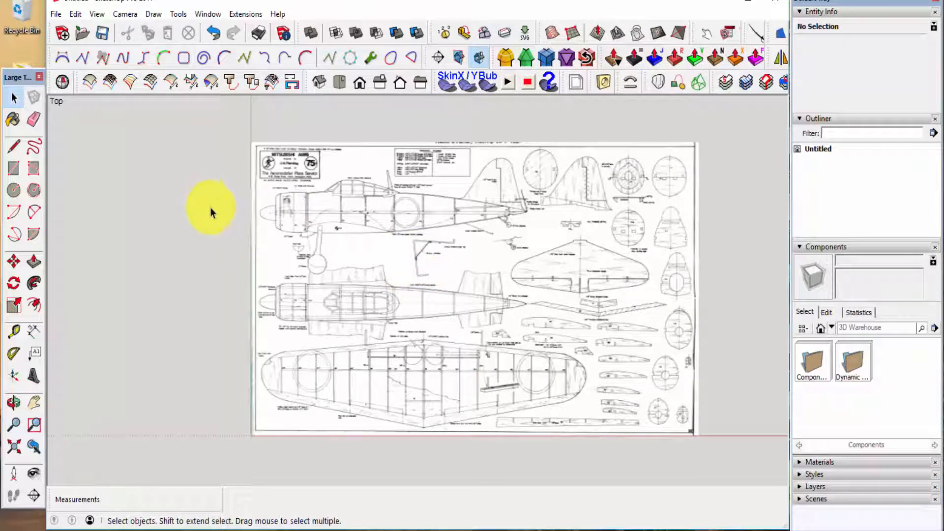
mouse_move(554, 307)
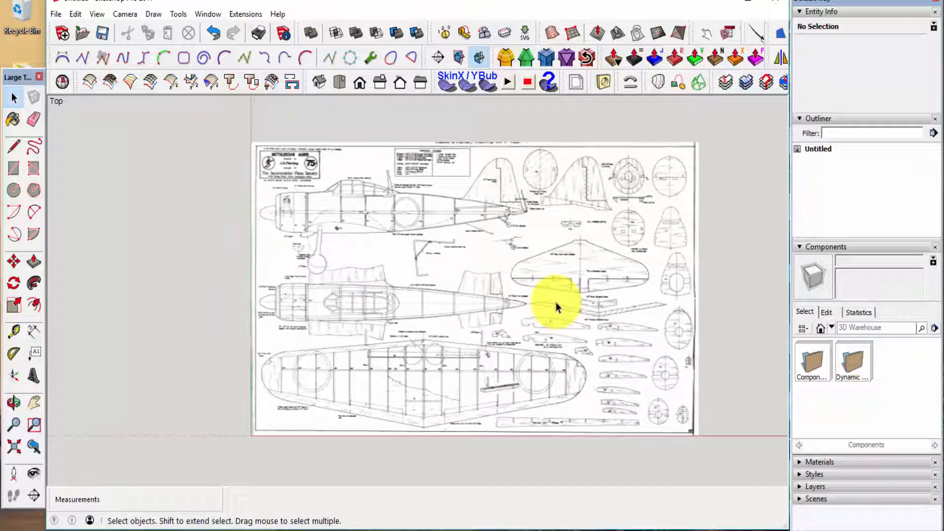
mouse_move(561, 292)
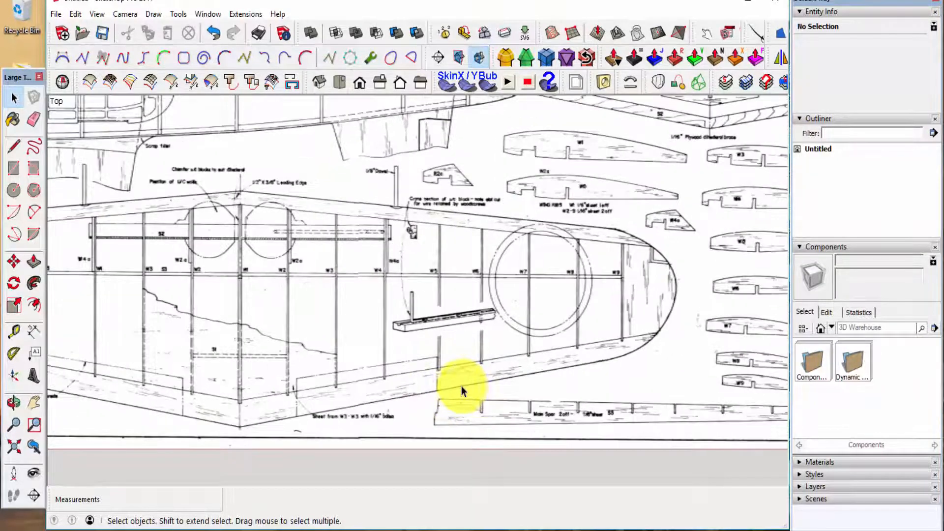
mouse_move(346, 316)
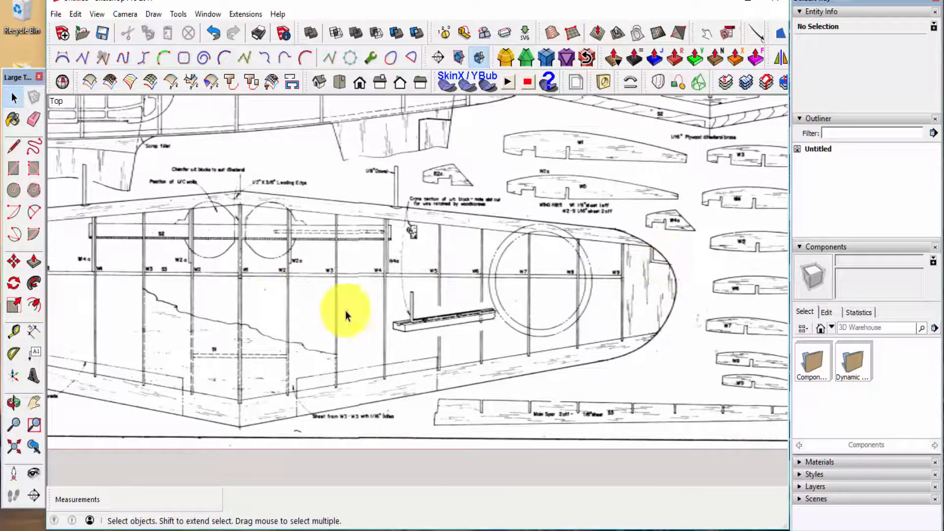
mouse_move(265, 235)
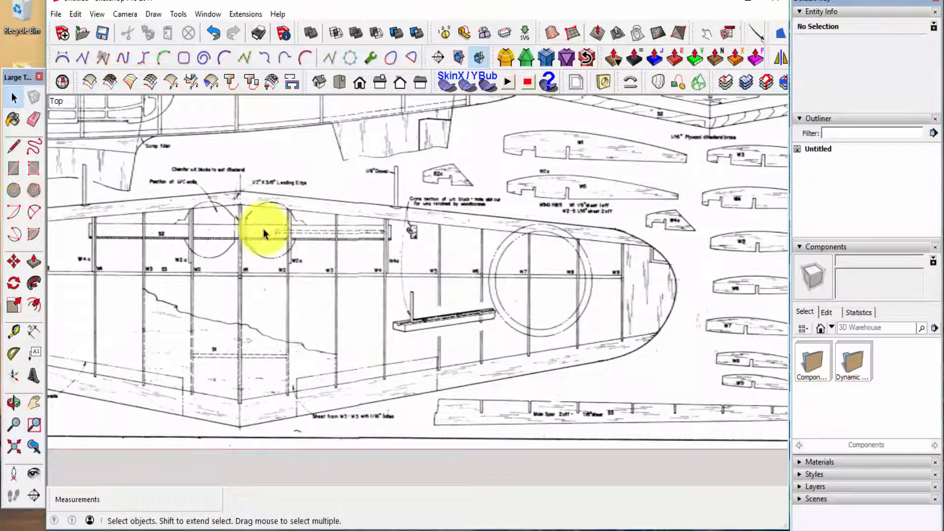
mouse_move(443, 298)
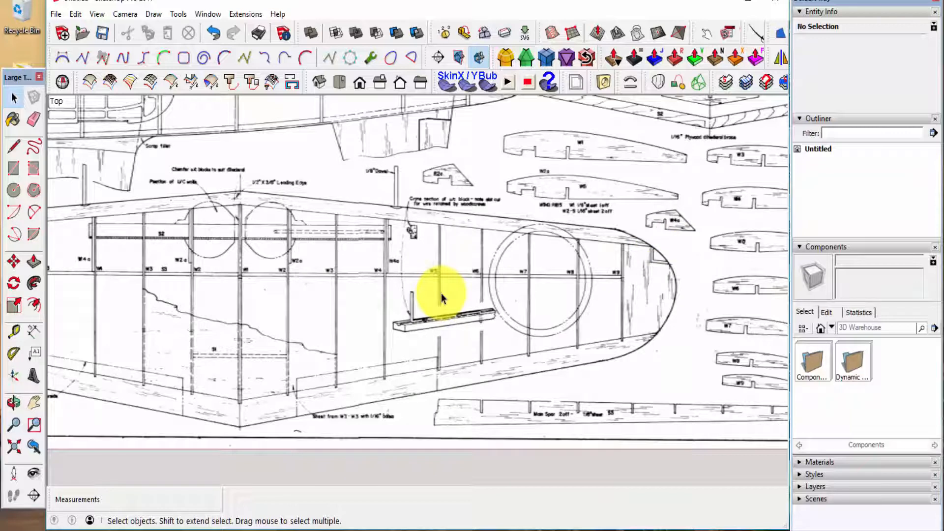
mouse_move(403, 309)
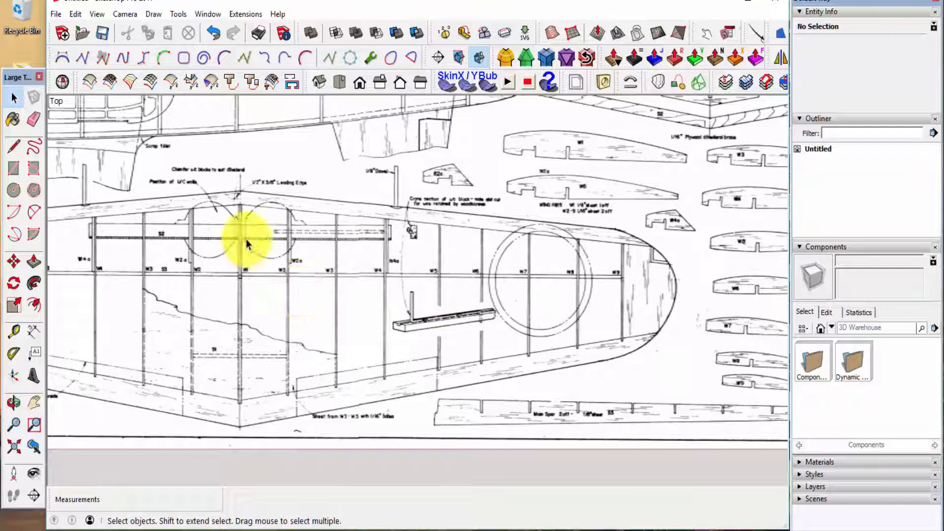
mouse_move(328, 250)
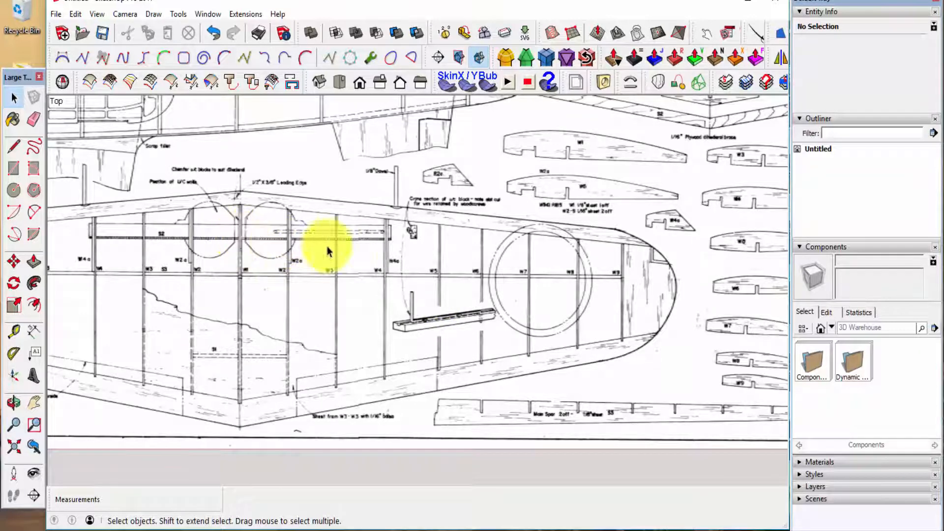
mouse_move(361, 304)
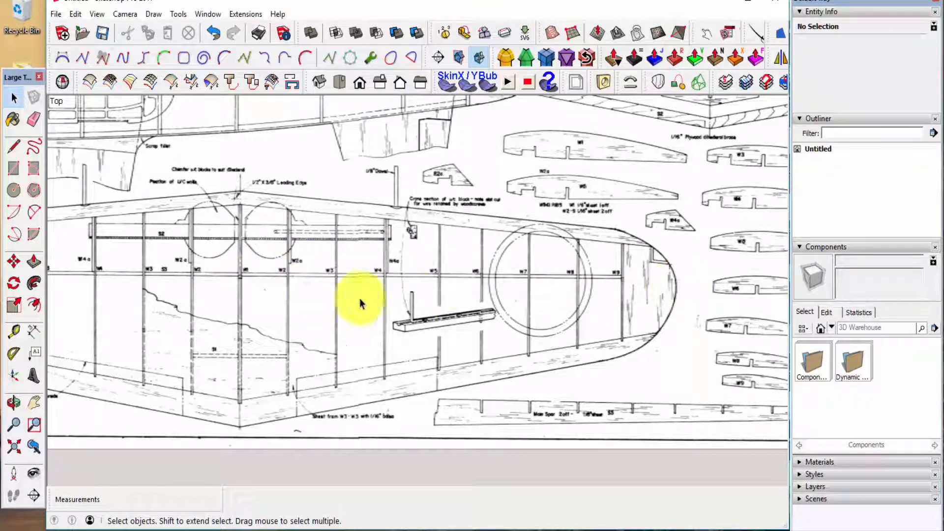
mouse_move(633, 284)
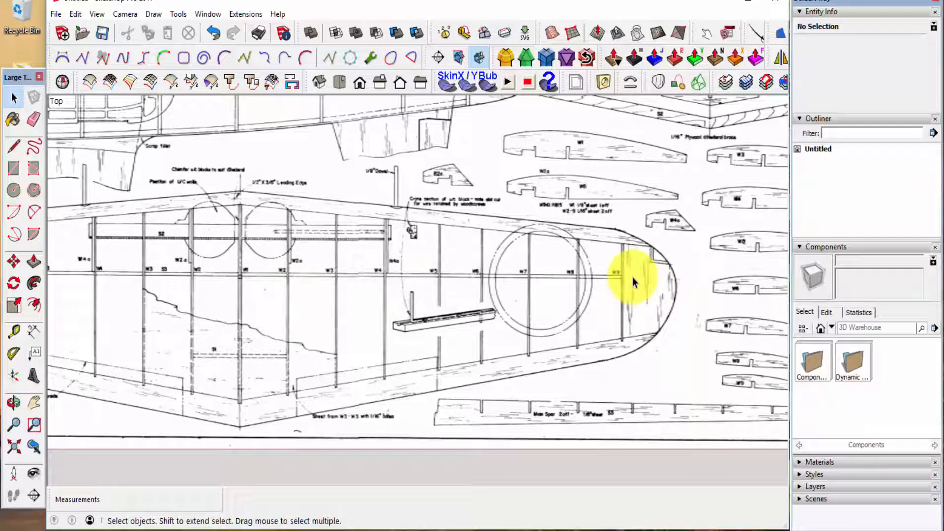
mouse_move(683, 298)
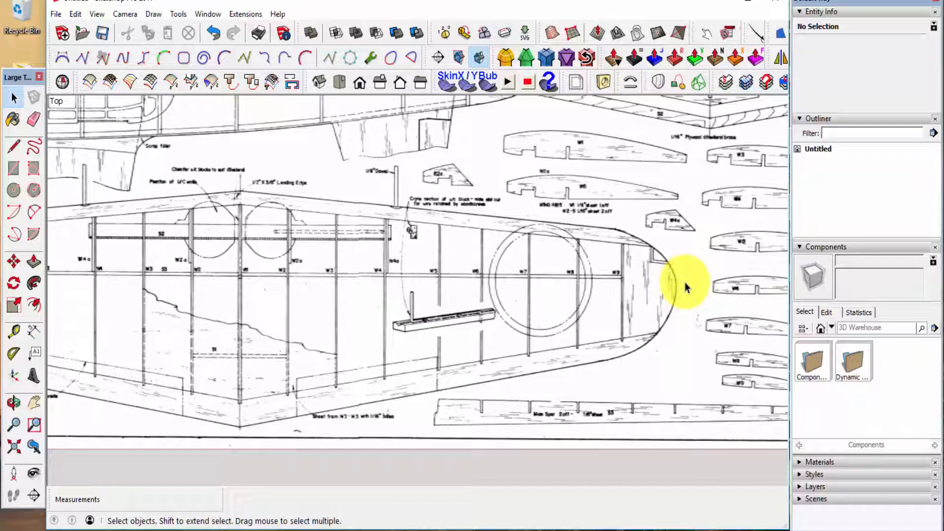
mouse_move(690, 287)
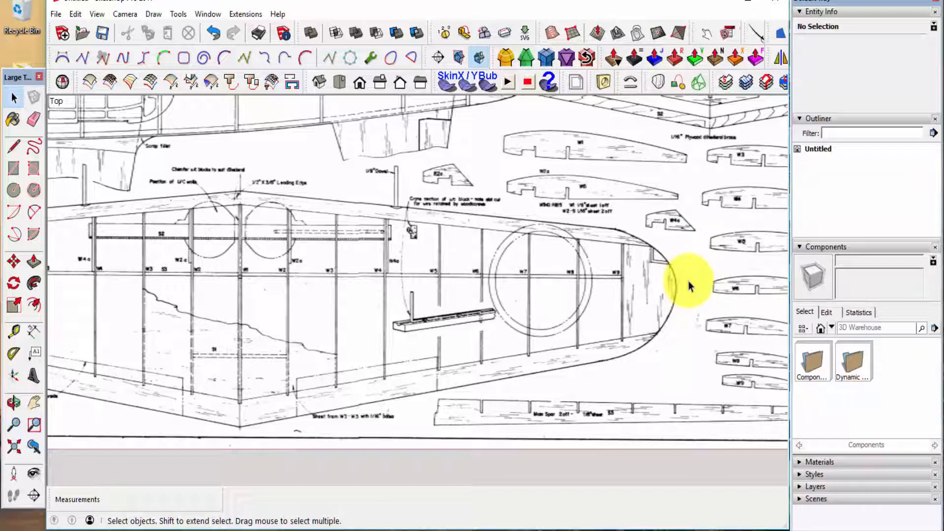
mouse_move(624, 284)
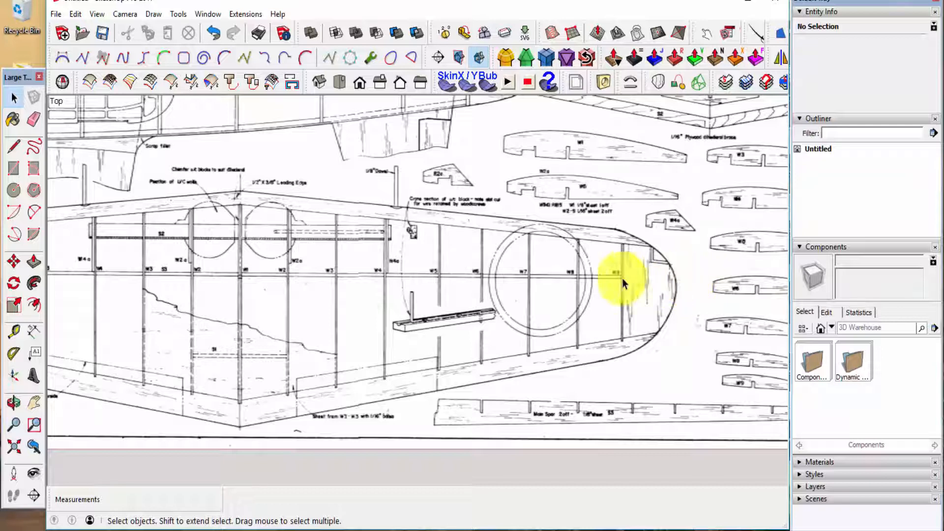
mouse_move(454, 289)
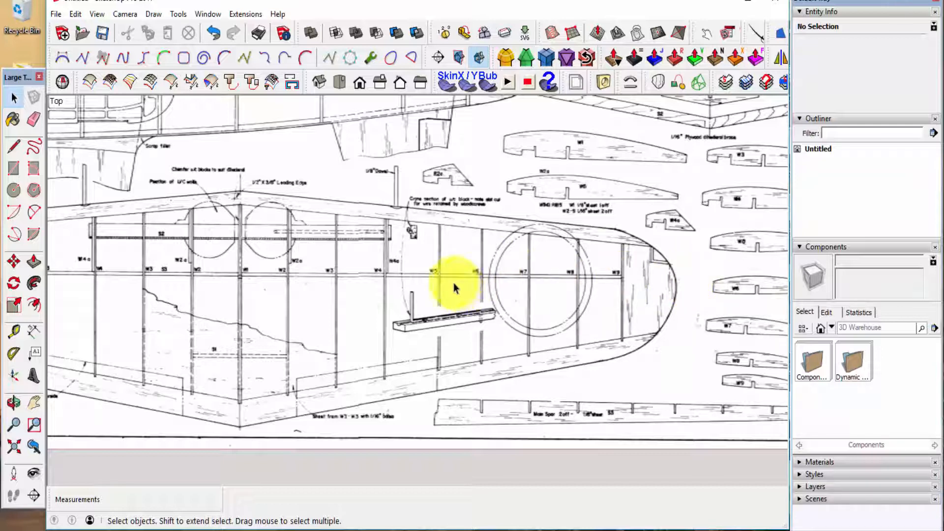
mouse_move(235, 332)
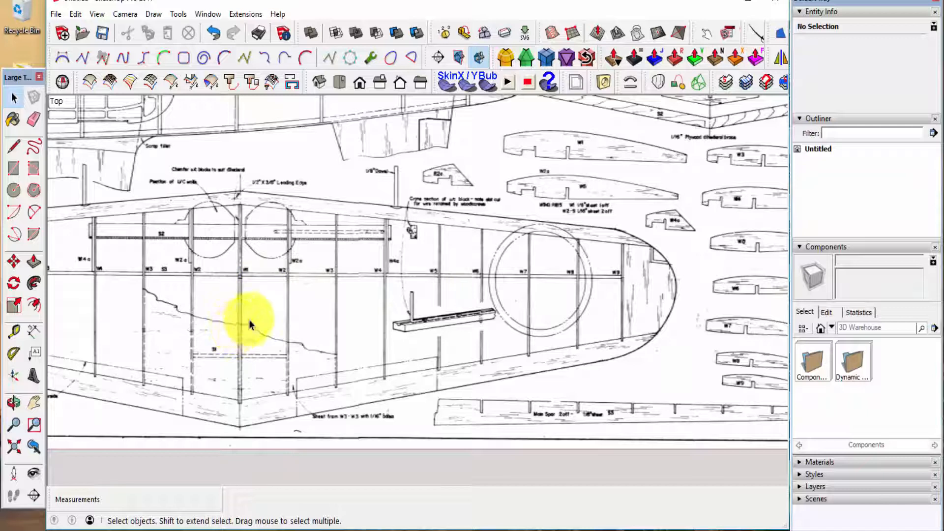
Select the 15194×9187 plan image and start the Tape Measure tool
left_click(295, 301)
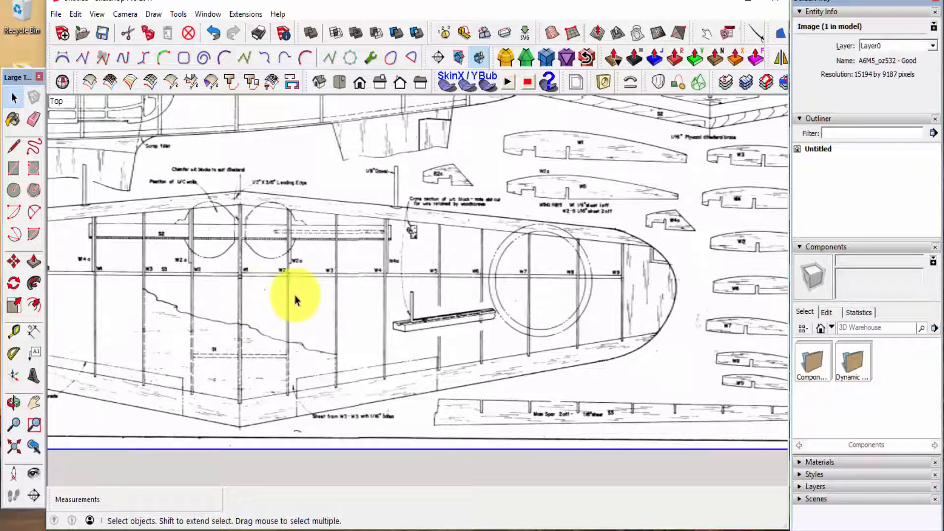
mouse_move(360, 300)
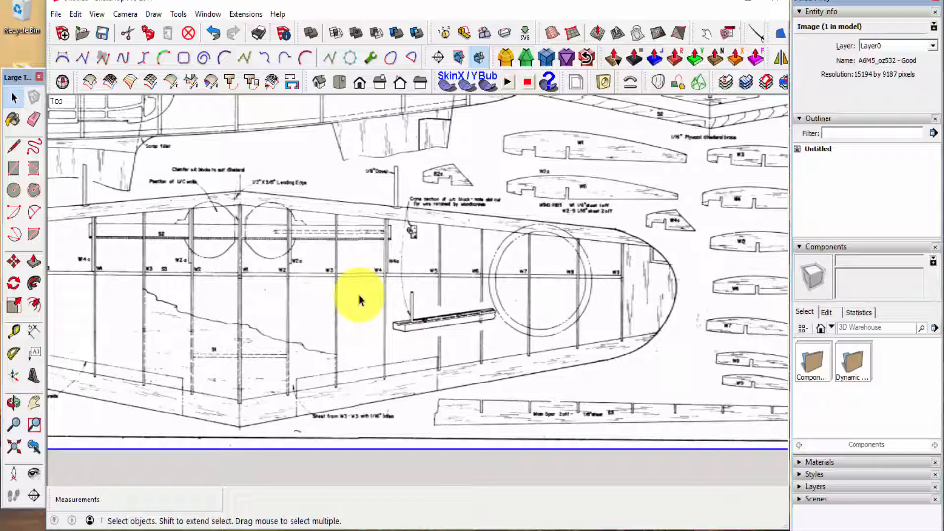
left_click(13, 333)
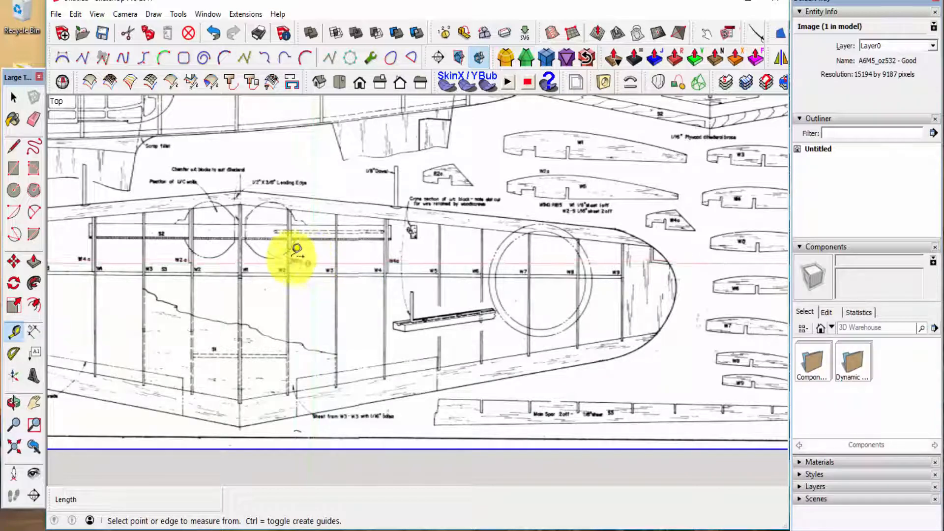
mouse_move(247, 244)
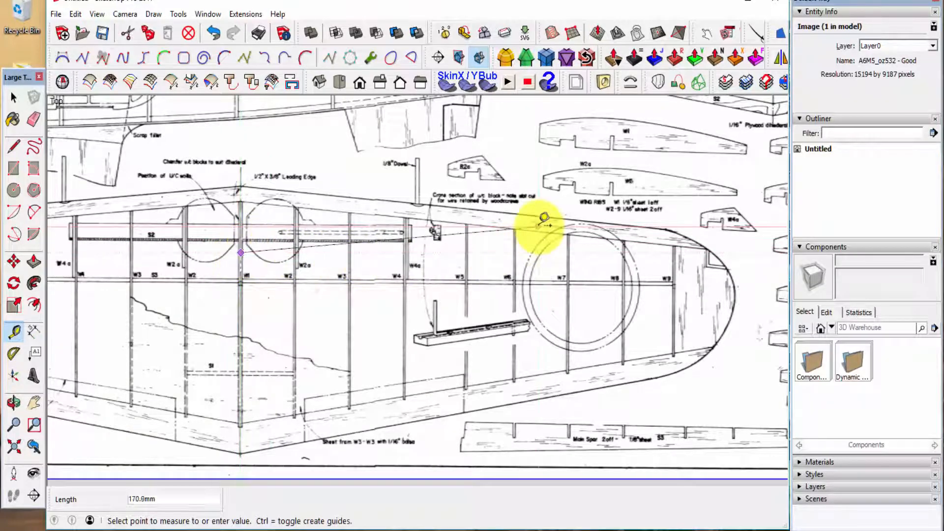
mouse_move(653, 244)
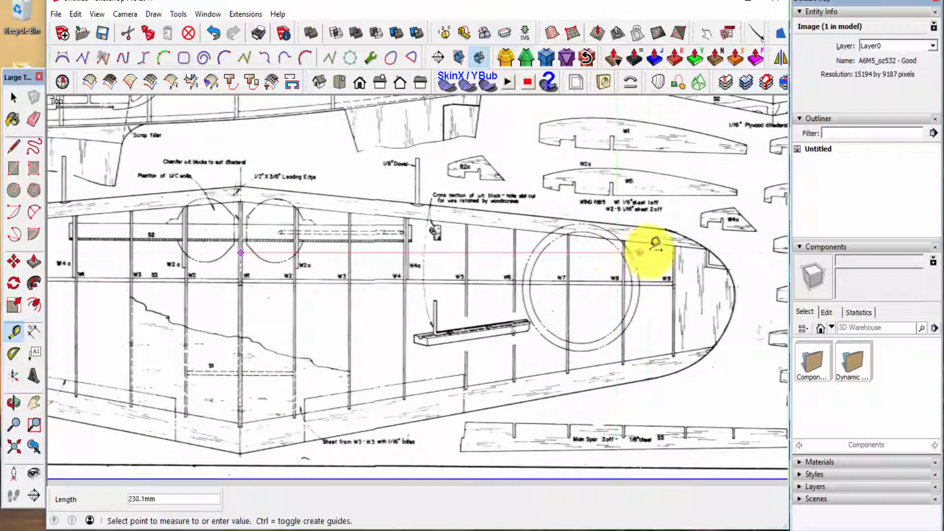
mouse_move(740, 253)
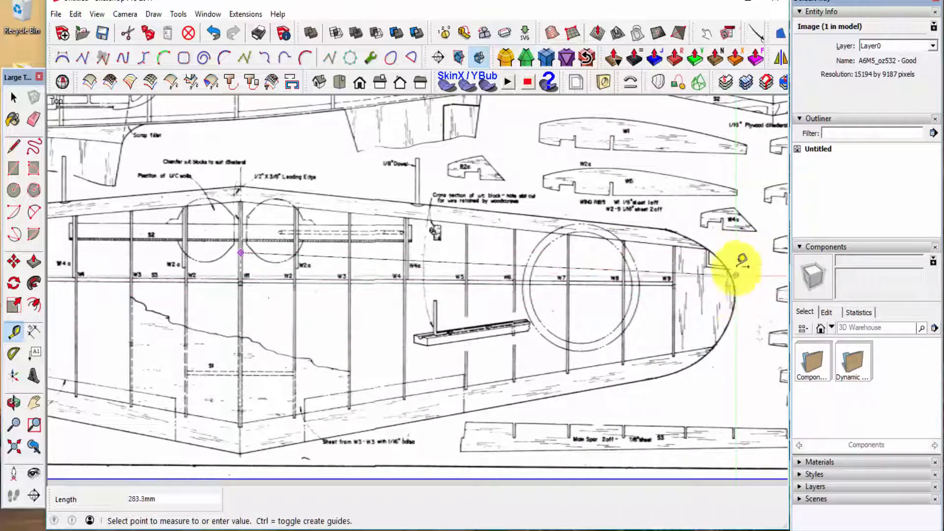
mouse_move(747, 253)
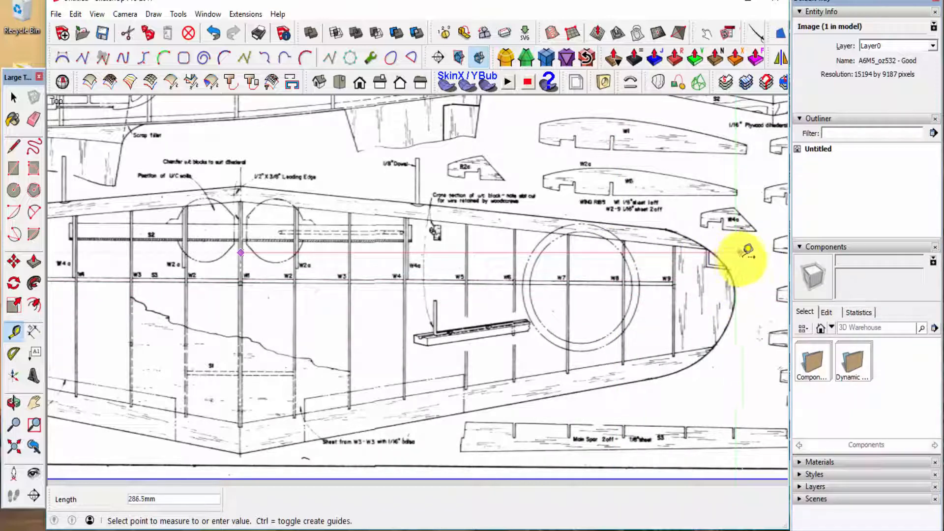
mouse_move(741, 250)
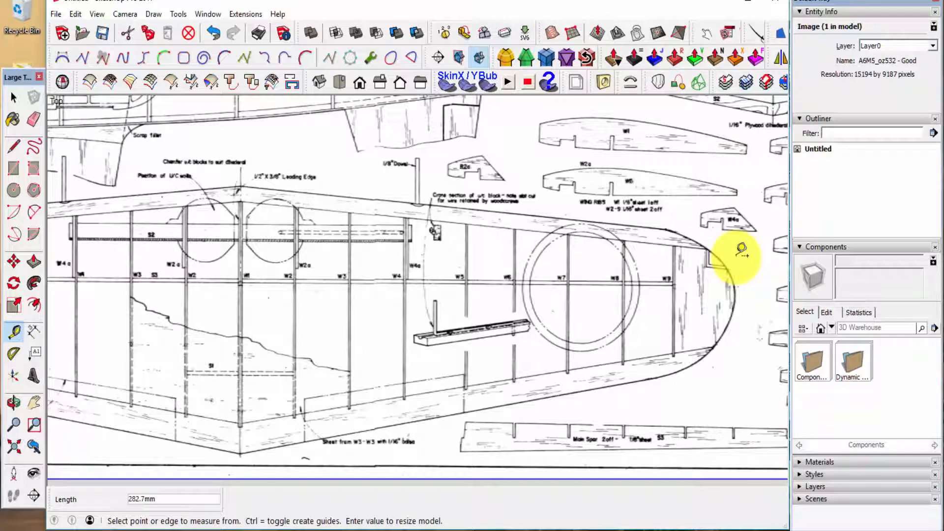
mouse_move(352, 329)
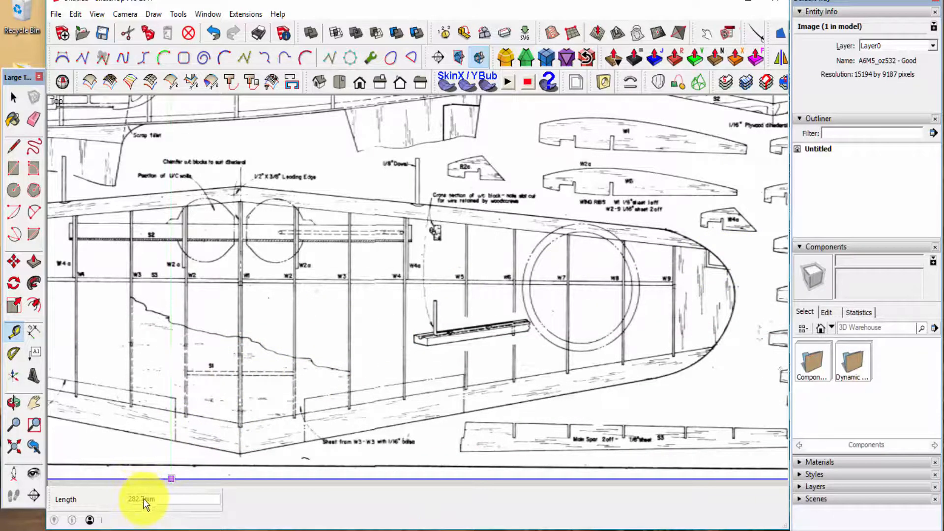
mouse_move(644, 316)
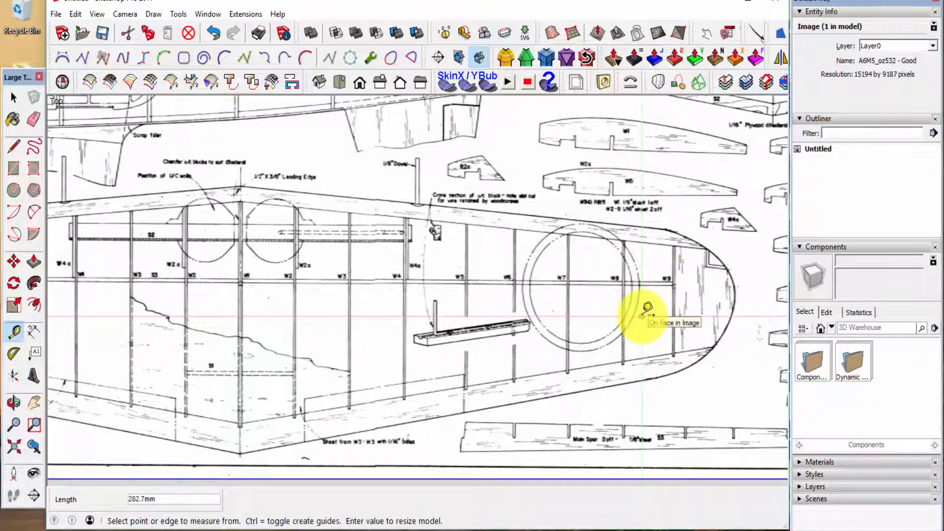
Set the measured half wingspan to 458 mm and confirm resizing the whole model
type("4")
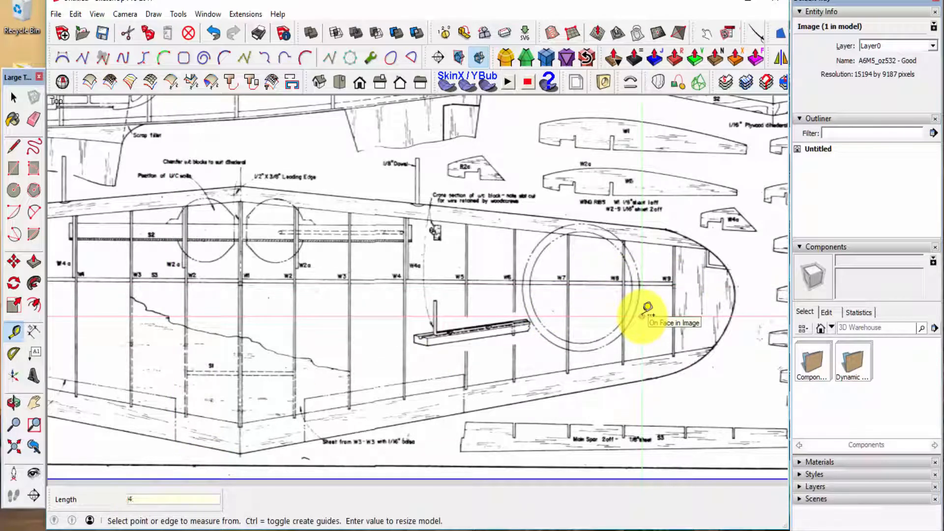
type("458")
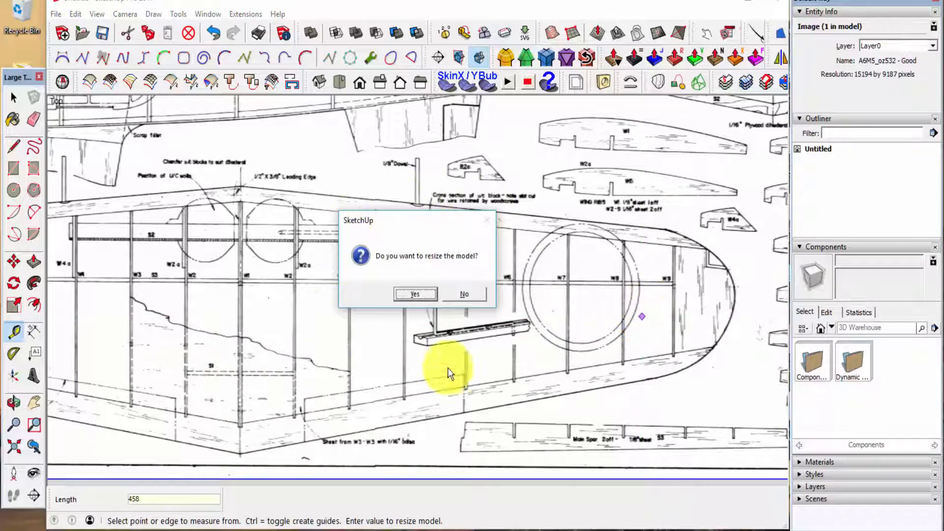
mouse_move(442, 273)
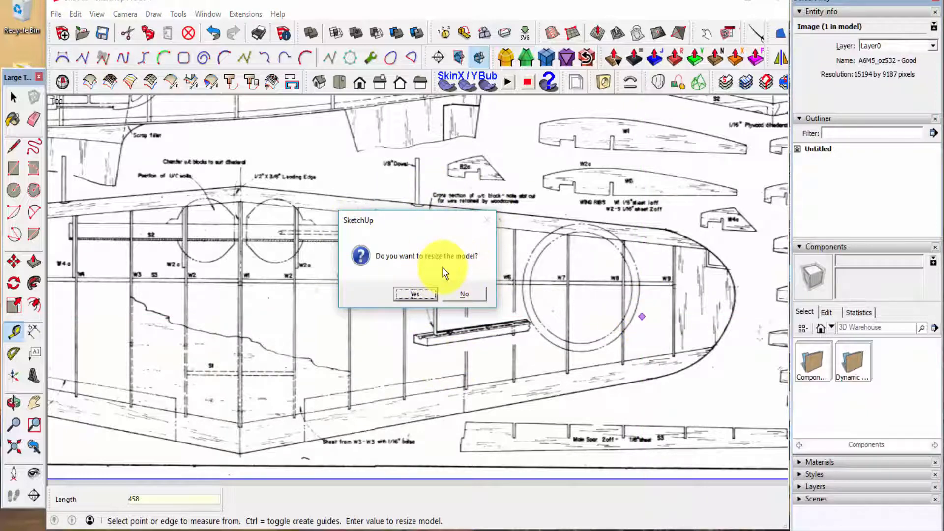
mouse_move(367, 337)
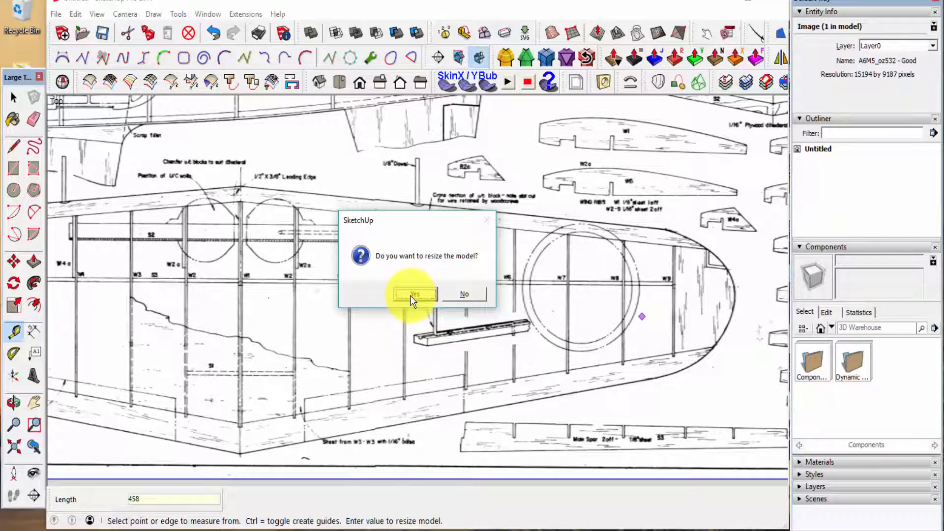
left_click(414, 294)
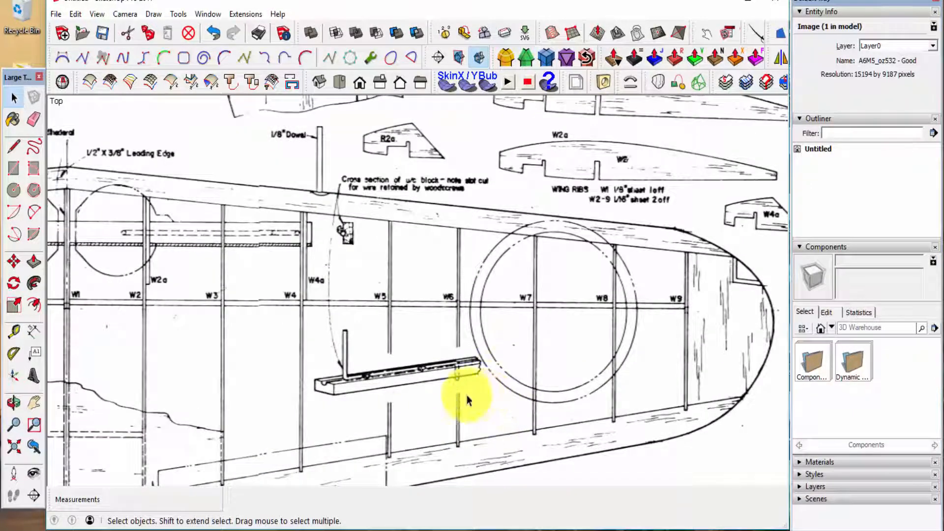
Re-measure the rescaled wing, then zoom out to show the full airplane plan sheet
left_click(13, 330)
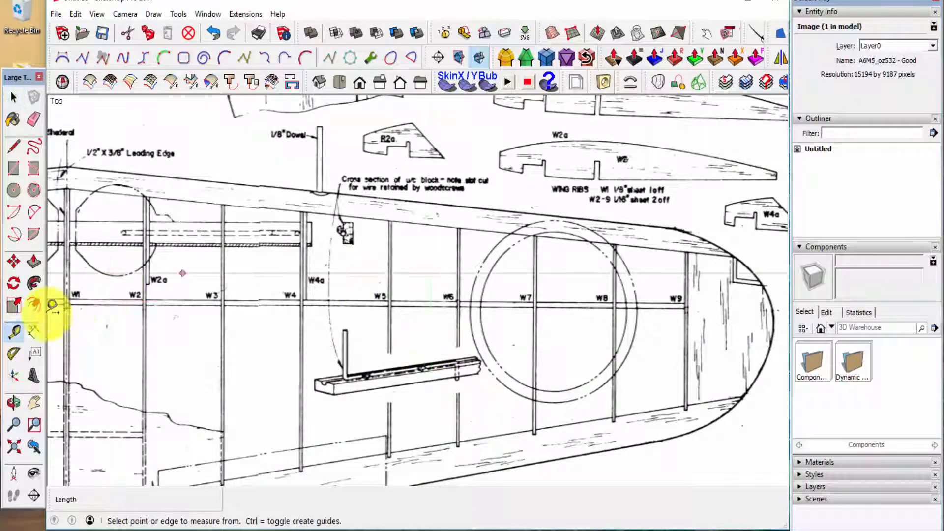
left_click(72, 295)
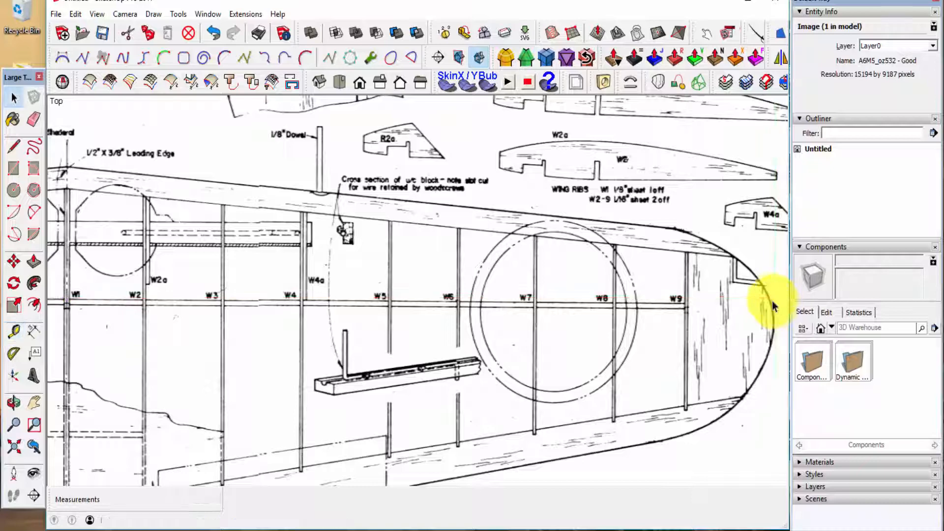
scroll("down", 3)
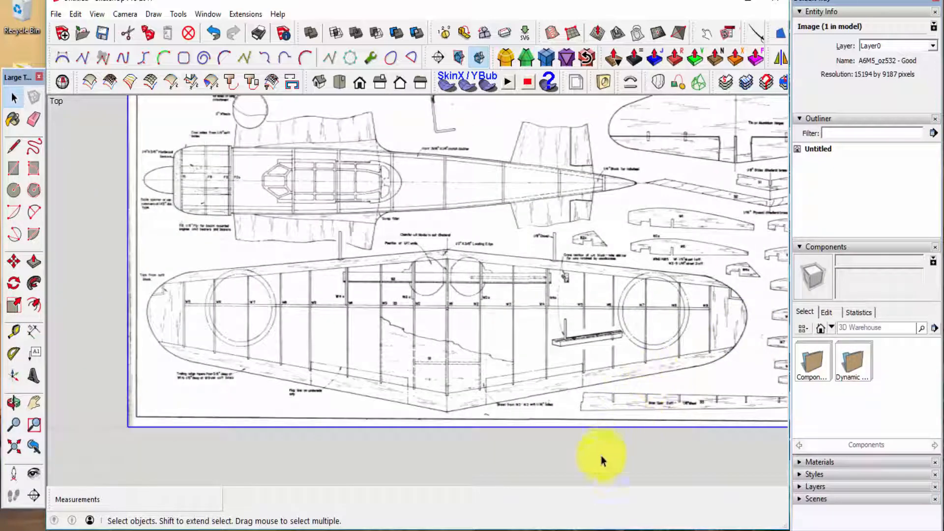